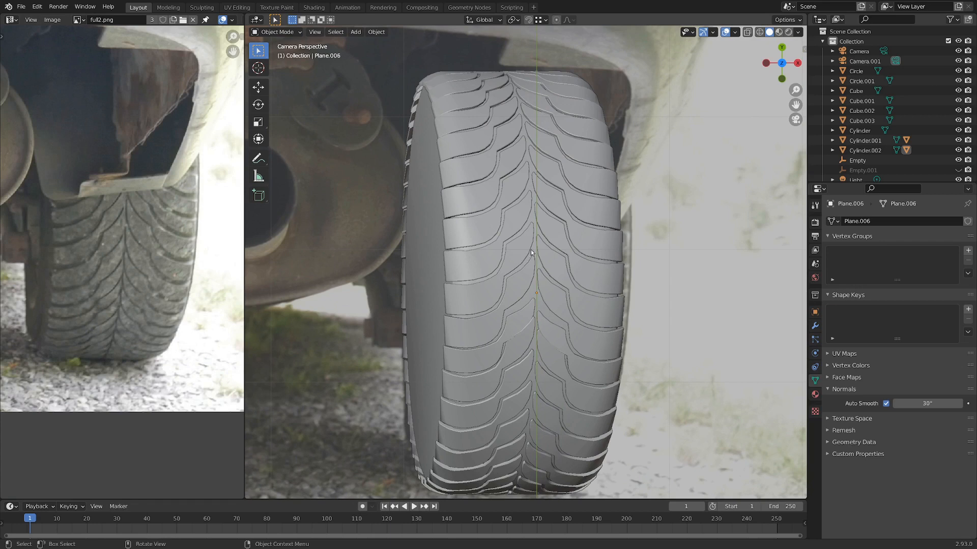
Step: Rotate the tire silhouette and view through Camera.001 so the car photo fills the frame
scroll(down, 3)
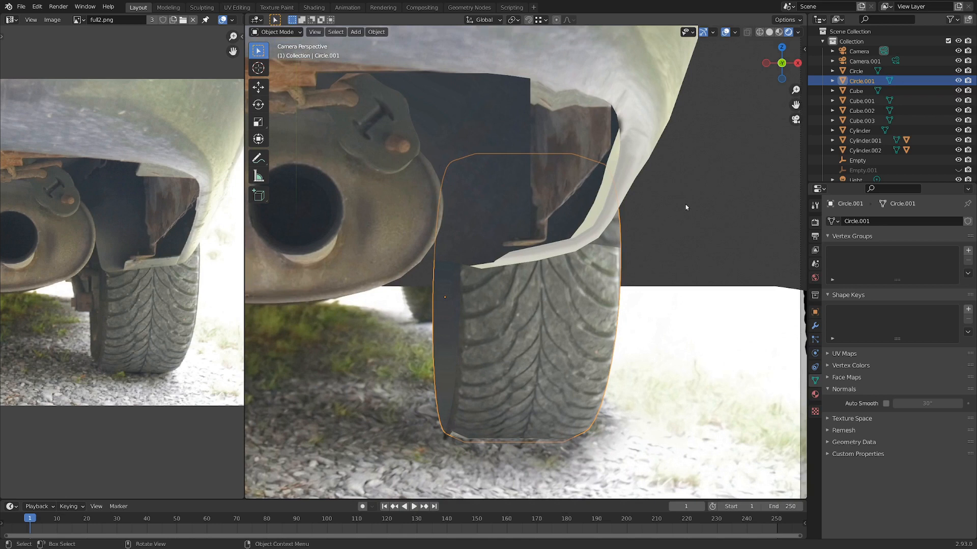
key(r)
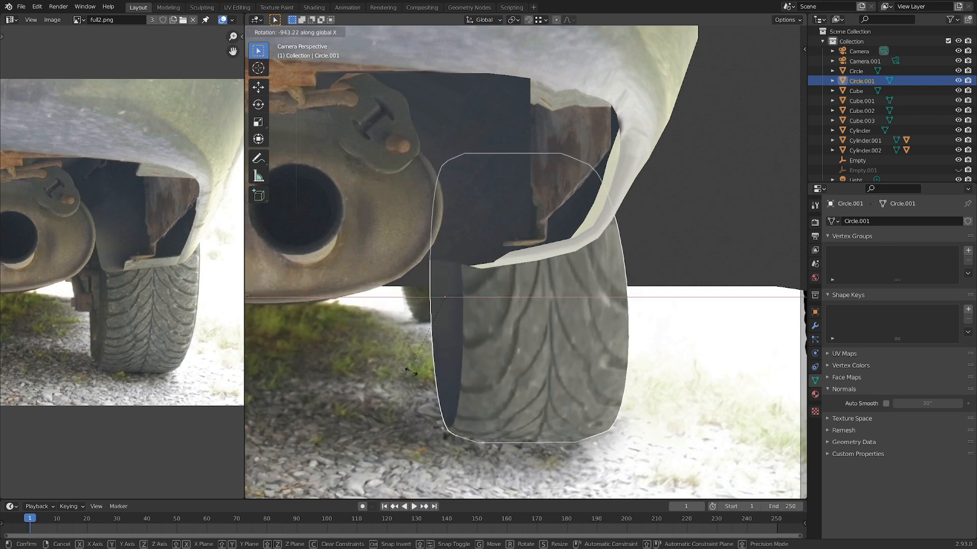
click(507, 321)
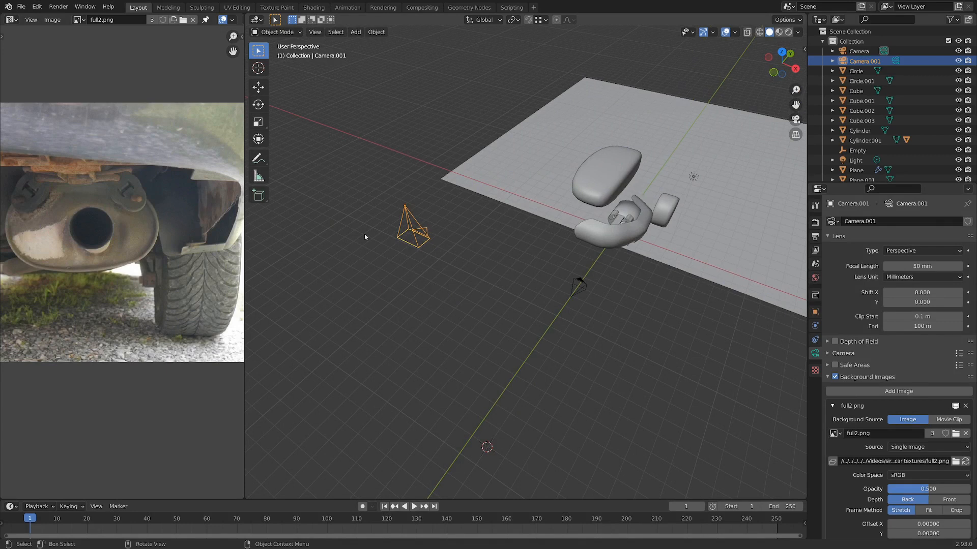
mouse_move(405, 232)
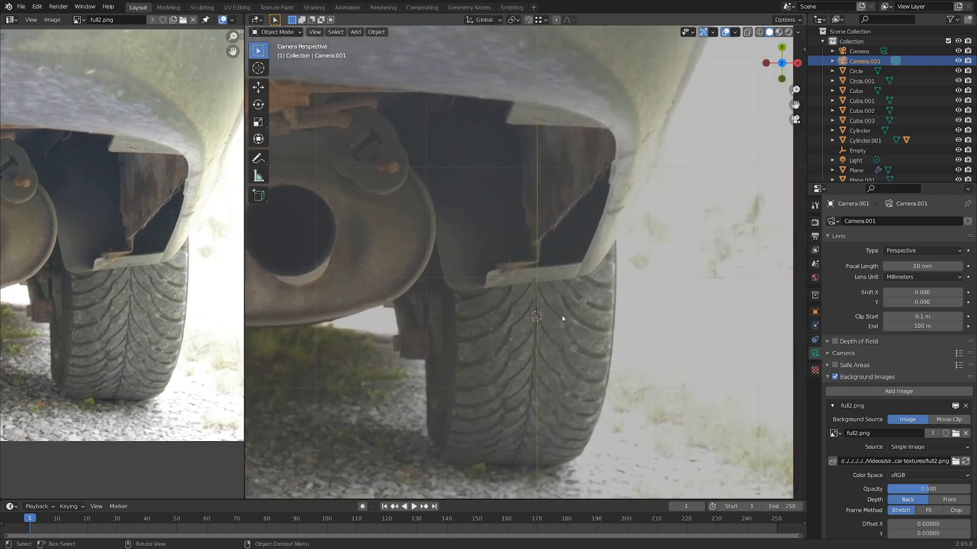
click(355, 32)
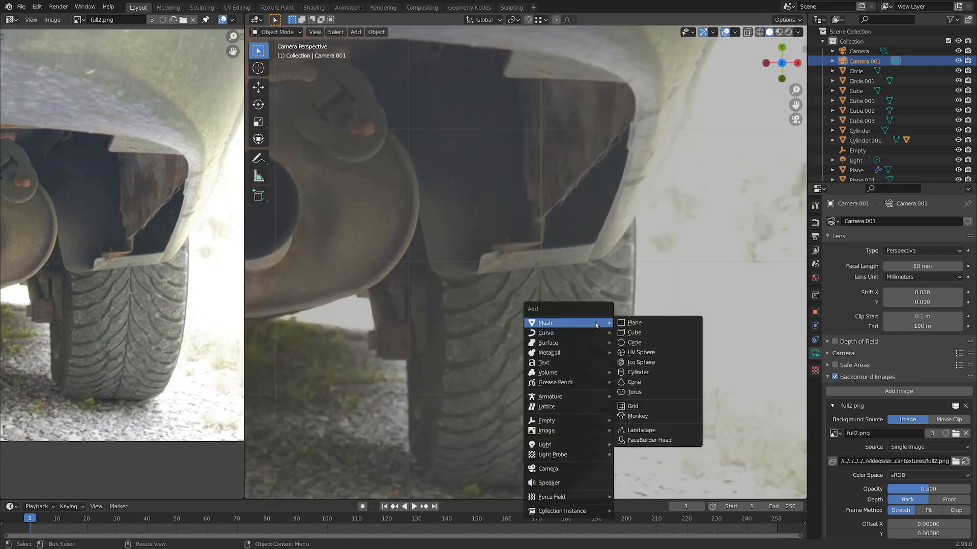
Step: Add a scaled-down plane and delete all but one of its vertices
click(634, 322)
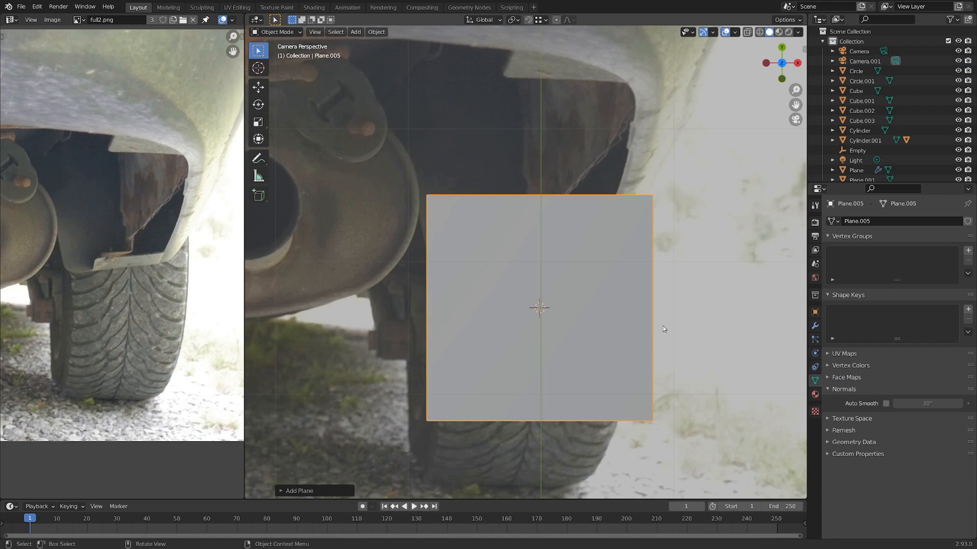
key(s)
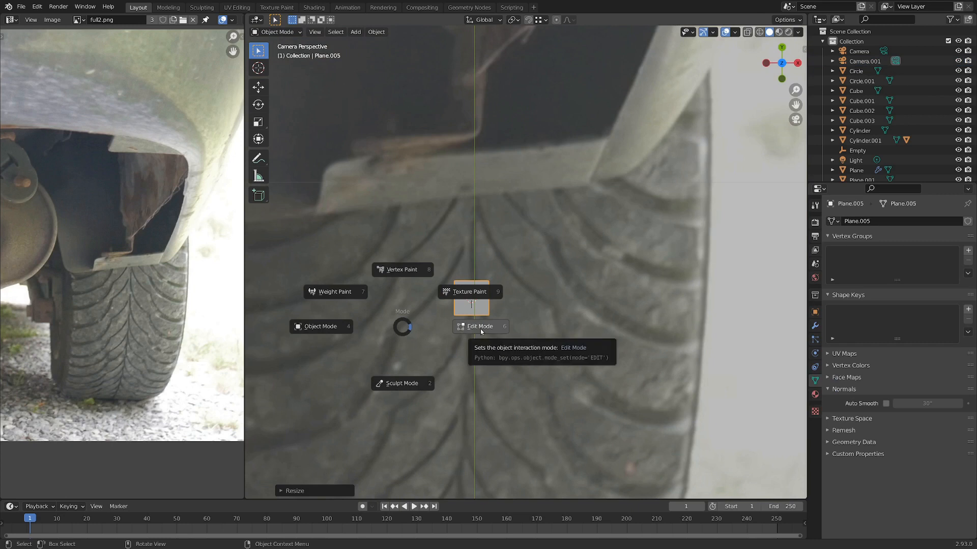
click(479, 326)
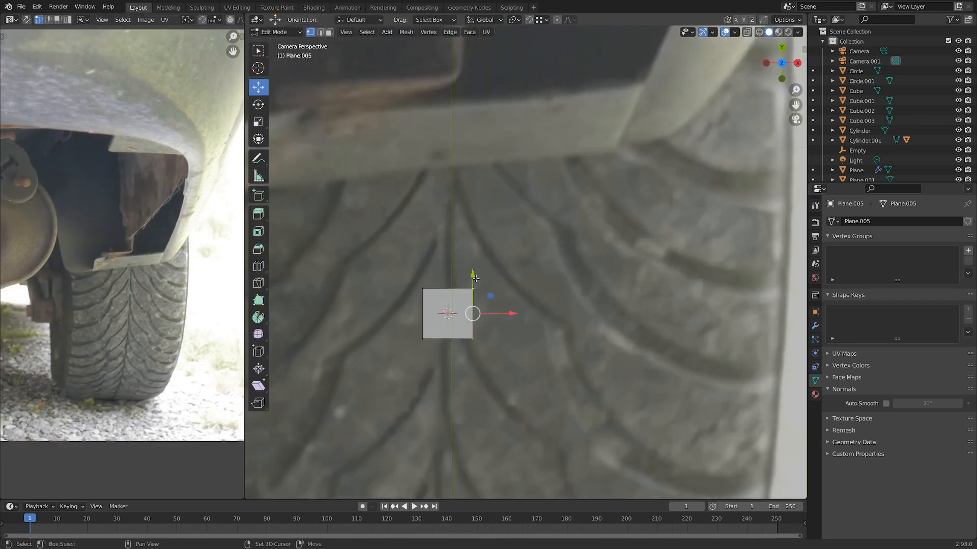
key(x)
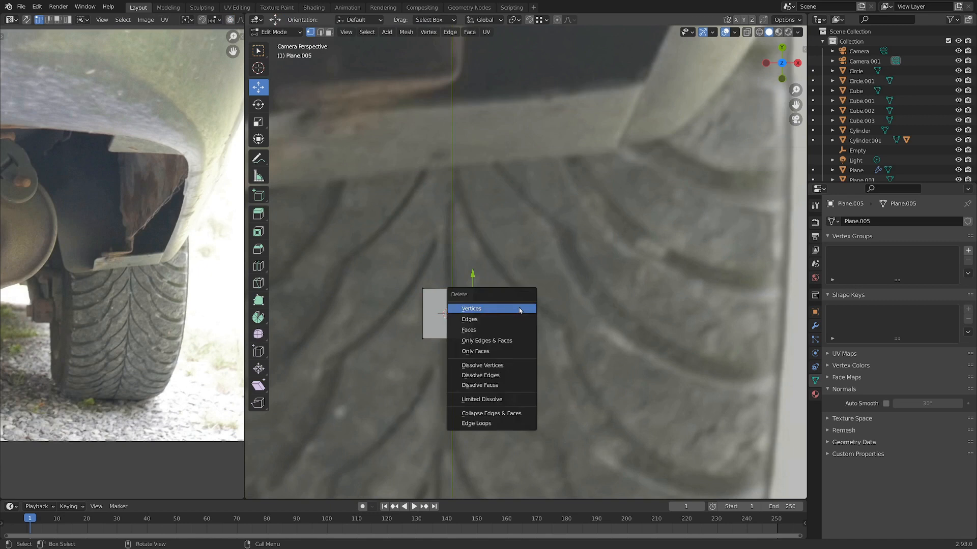
click(471, 308)
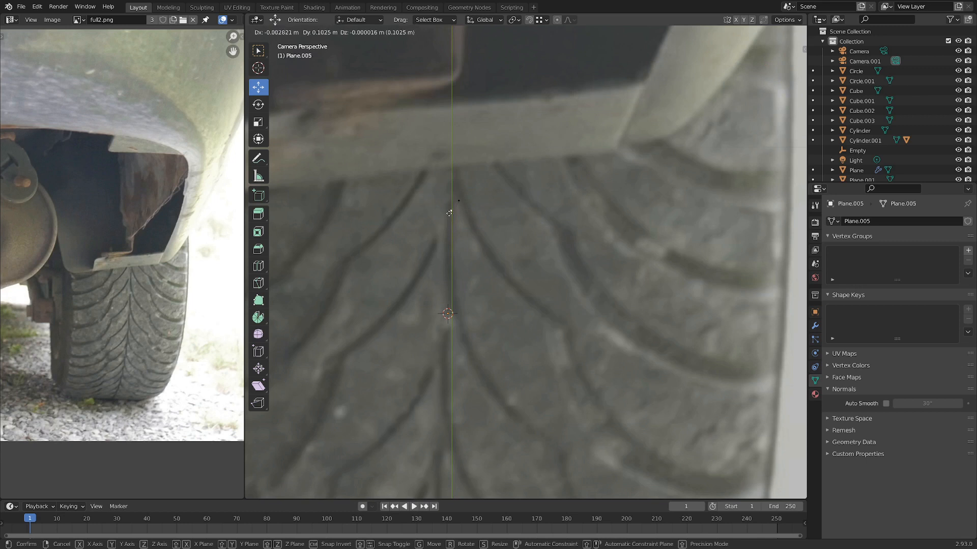
Step: Extrude and move vertices along the tread groove outlines in the photo
key(Tab)
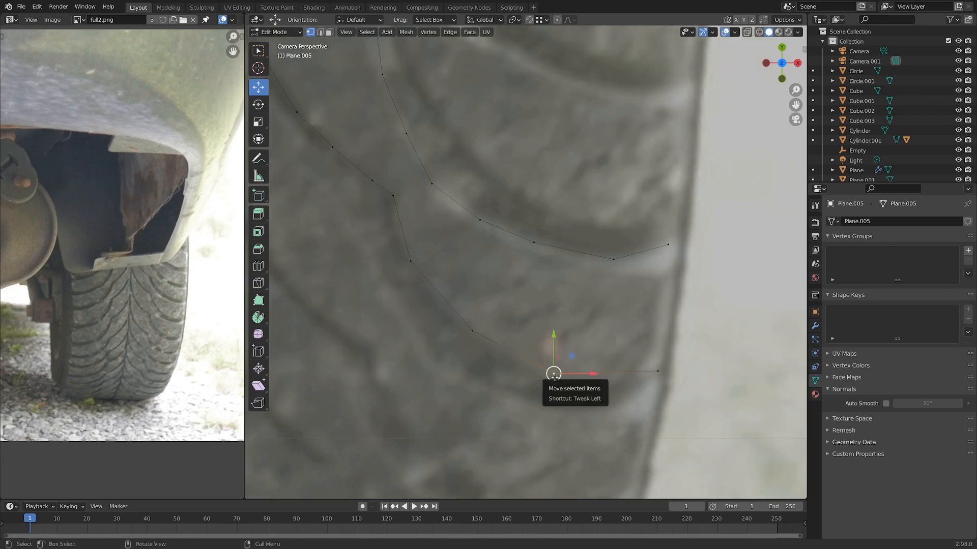
drag(553, 372, 619, 414)
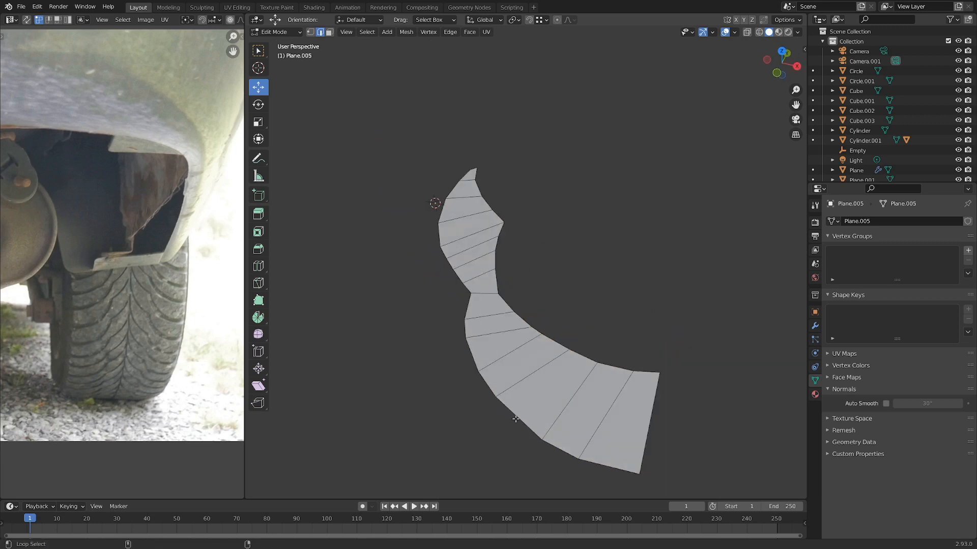
Step: Select the traced edge loops to fill them into a tread-block strip
click(499, 275)
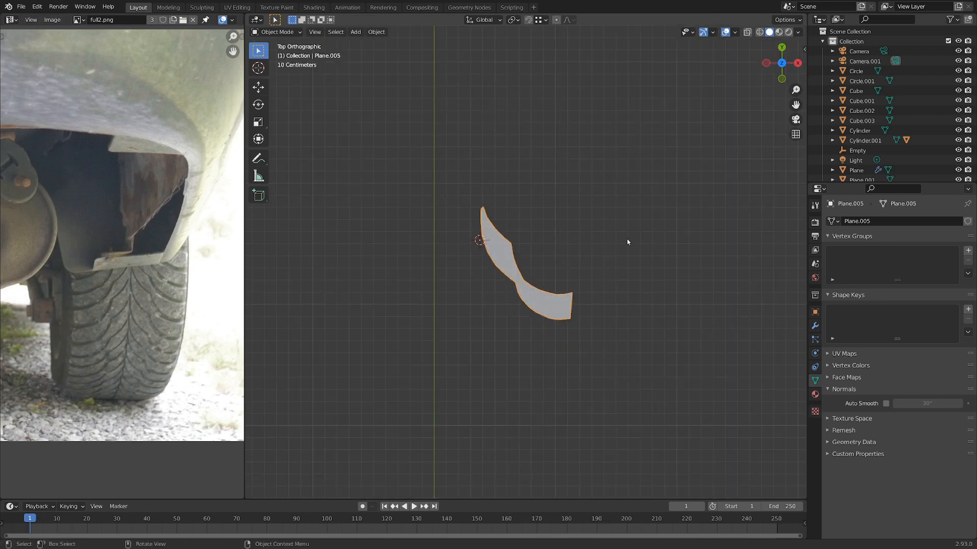
Step: Add an X Mirror modifier and an Array modifier with relative offset Y 0.35
click(814, 325)
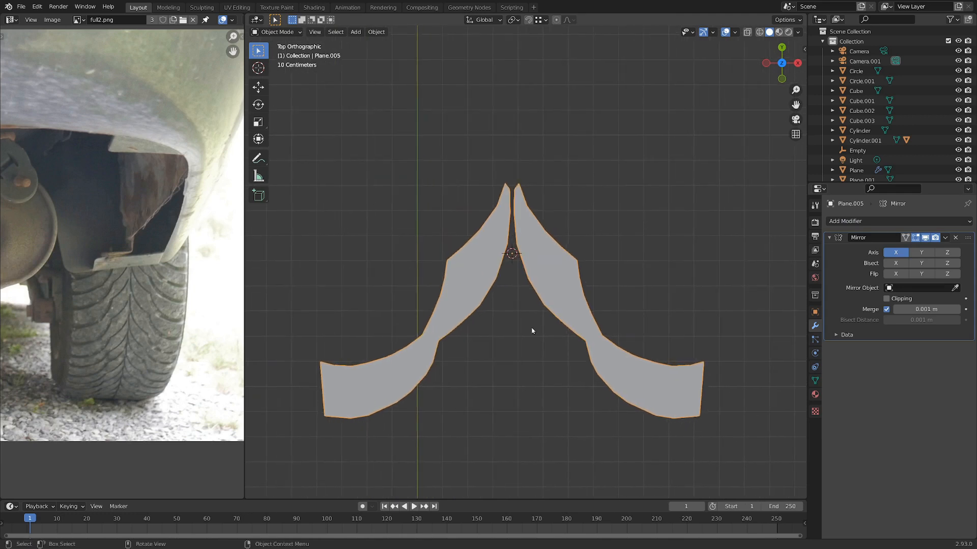
click(844, 222)
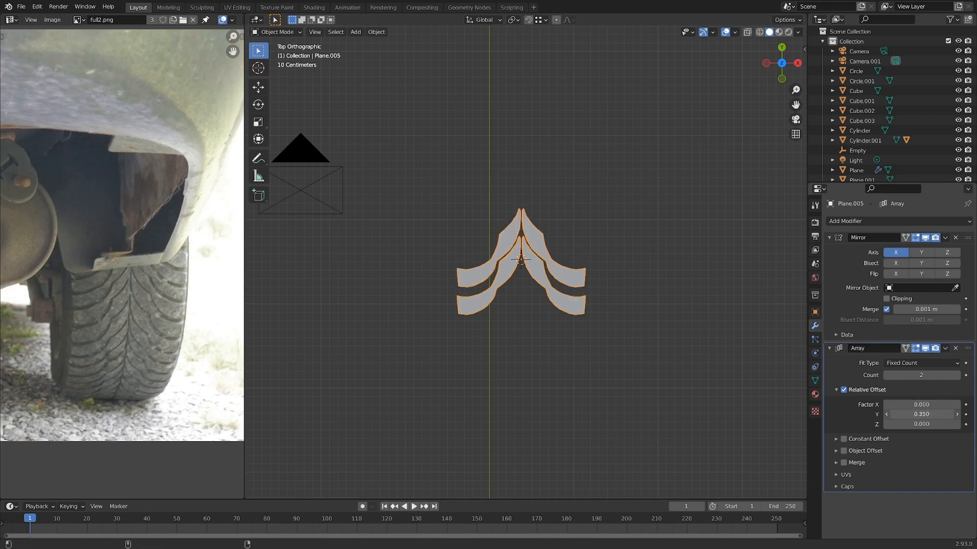
click(921, 414)
text(0.360)
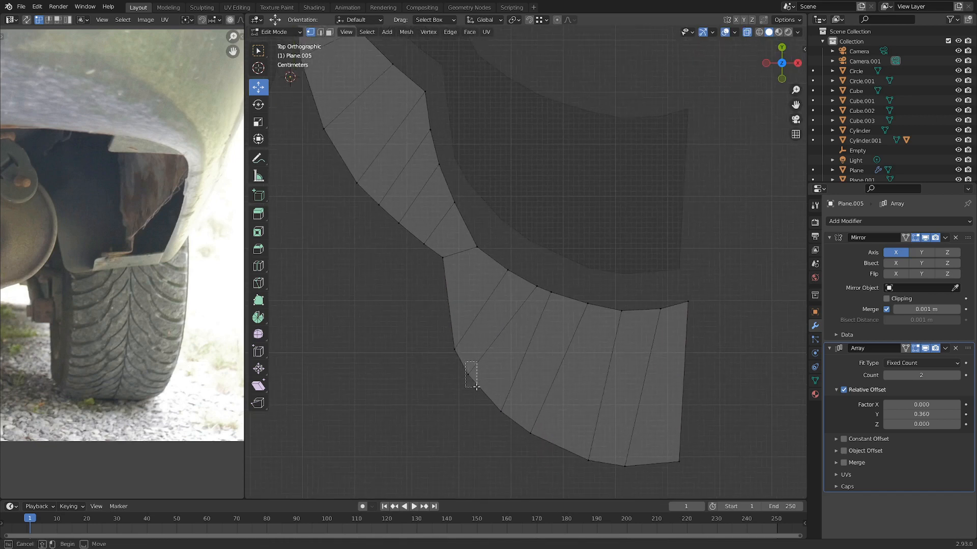
Step: Move the block's vertices to fit its mirrored and arrayed copies, then exit Edit Mode
drag(474, 377, 493, 389)
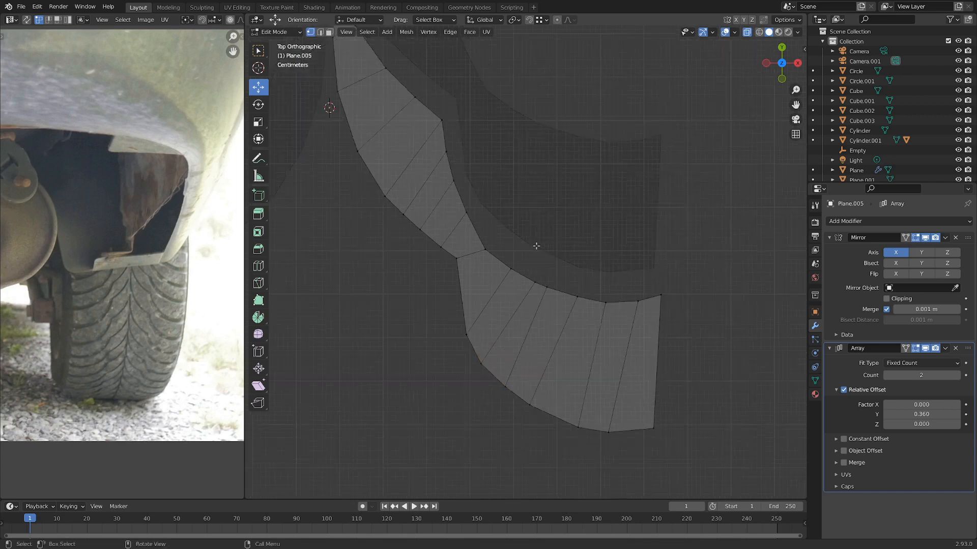
scroll(down, 3)
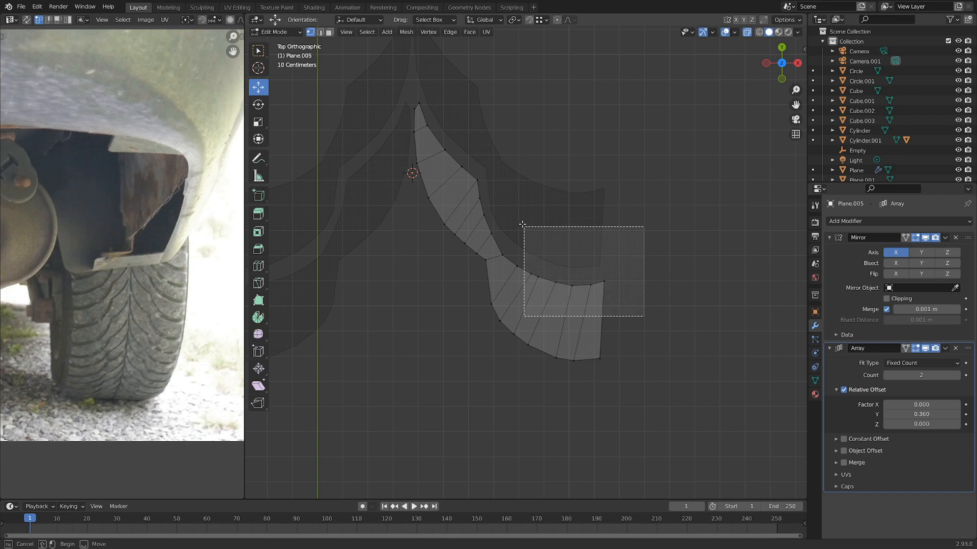
key(h)
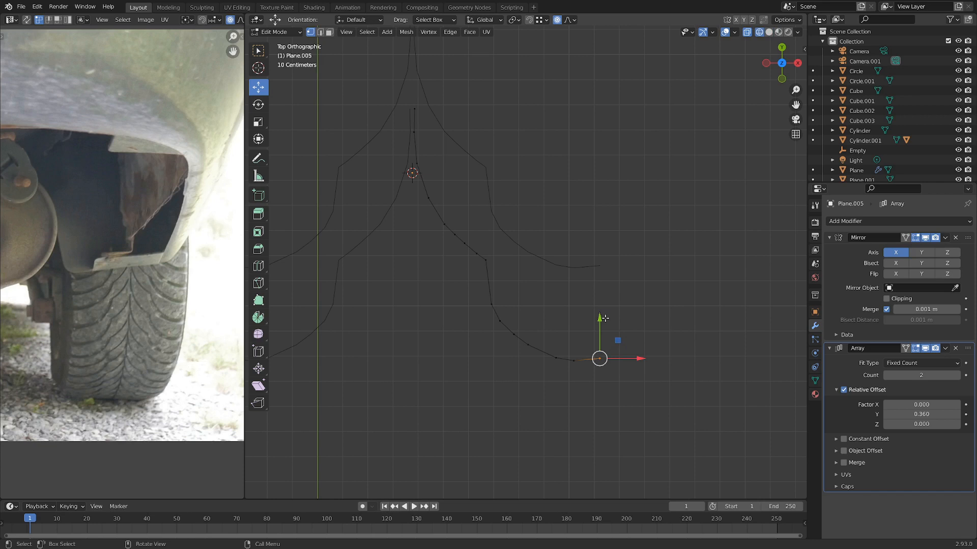
key(g)
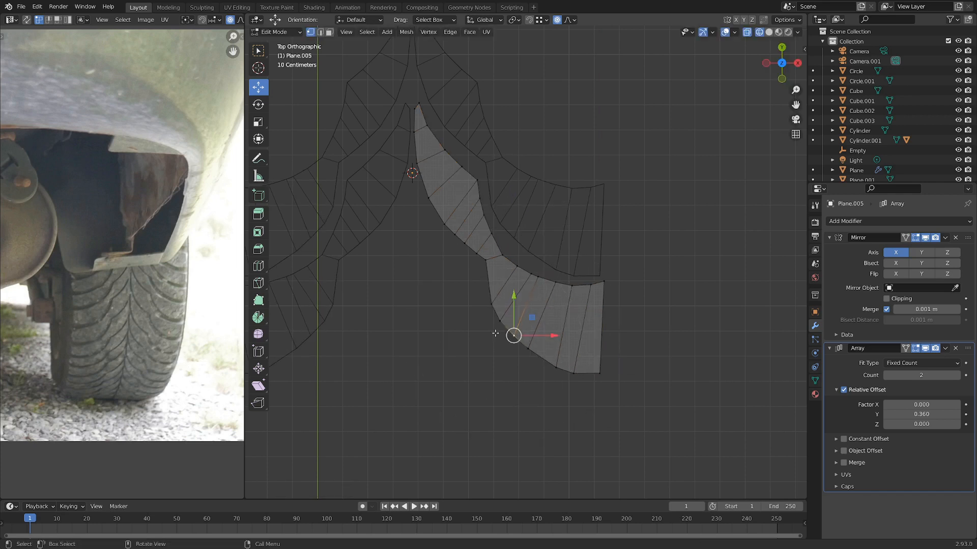
key(g)
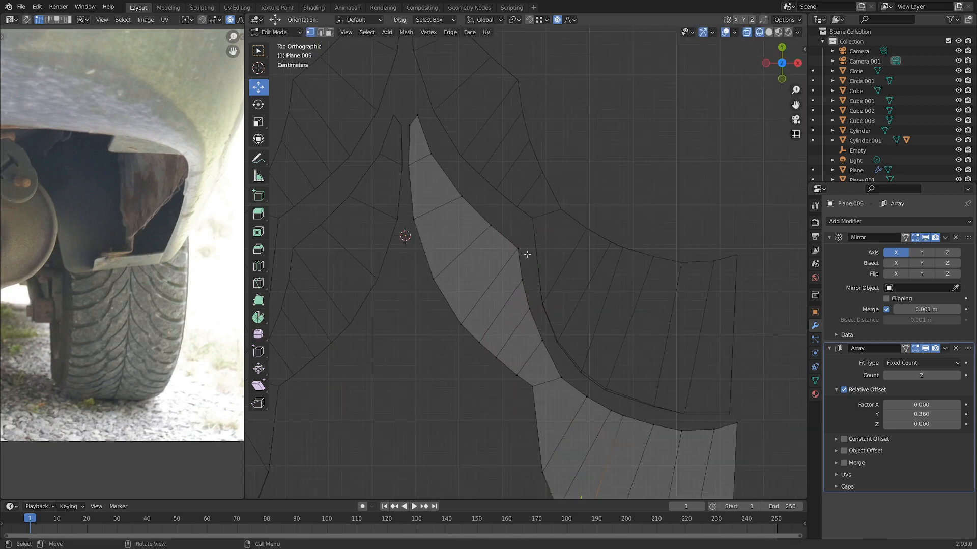
click(517, 247)
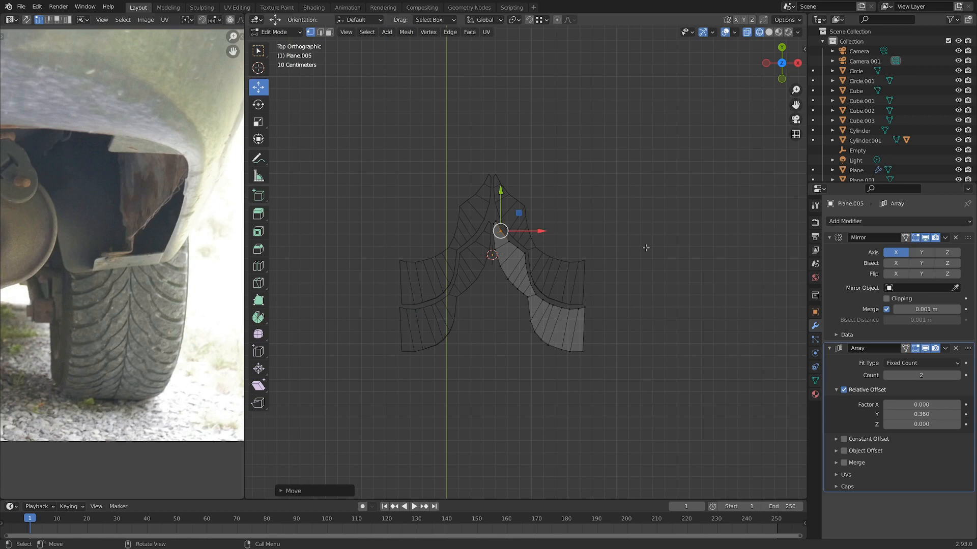
key(Tab)
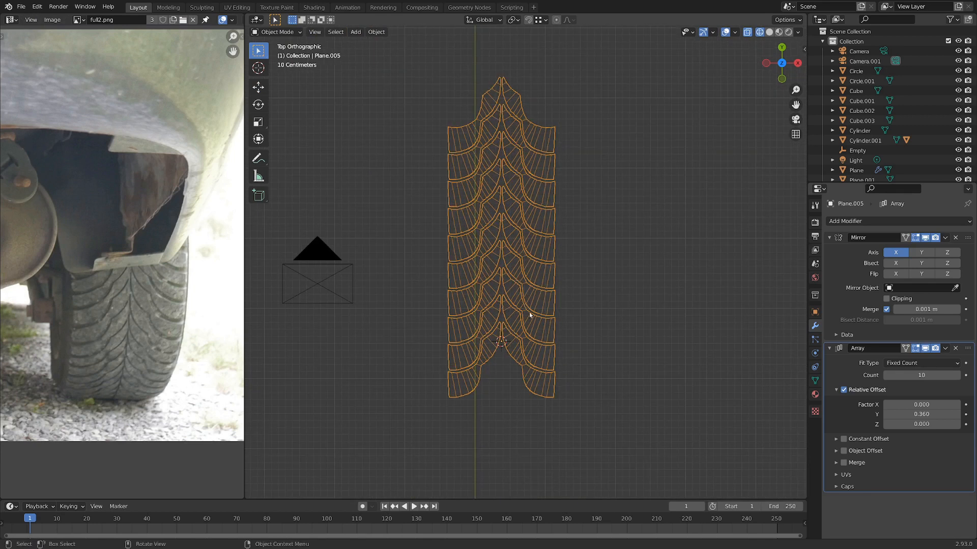
Step: Add a Simple Deform modifier to the tread strip and set it to Bend
click(846, 220)
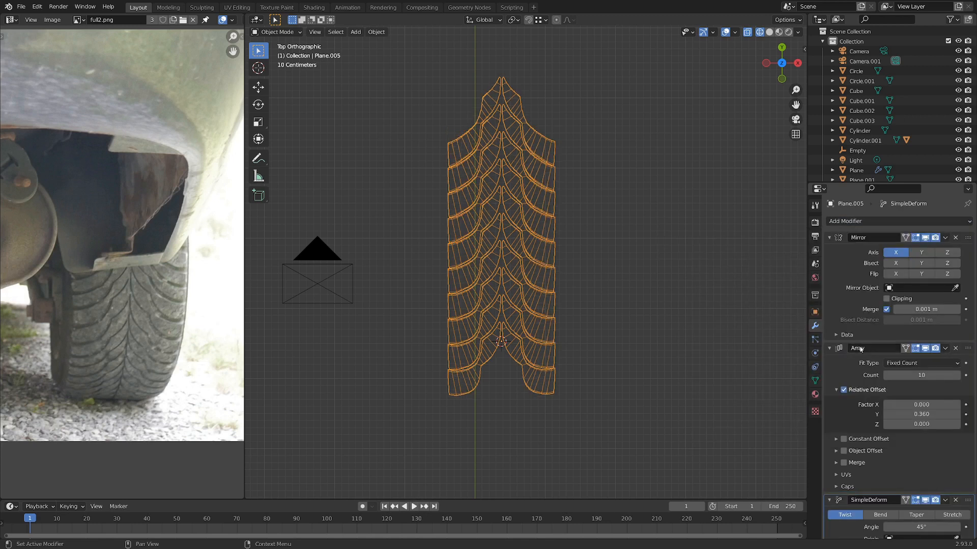
click(879, 482)
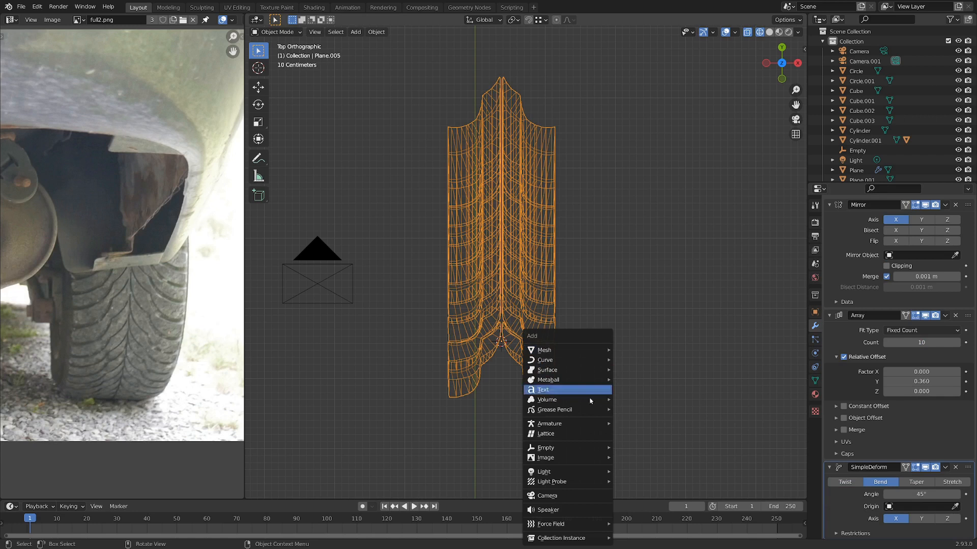
Step: Add an empty to serve as the bend centre
click(545, 447)
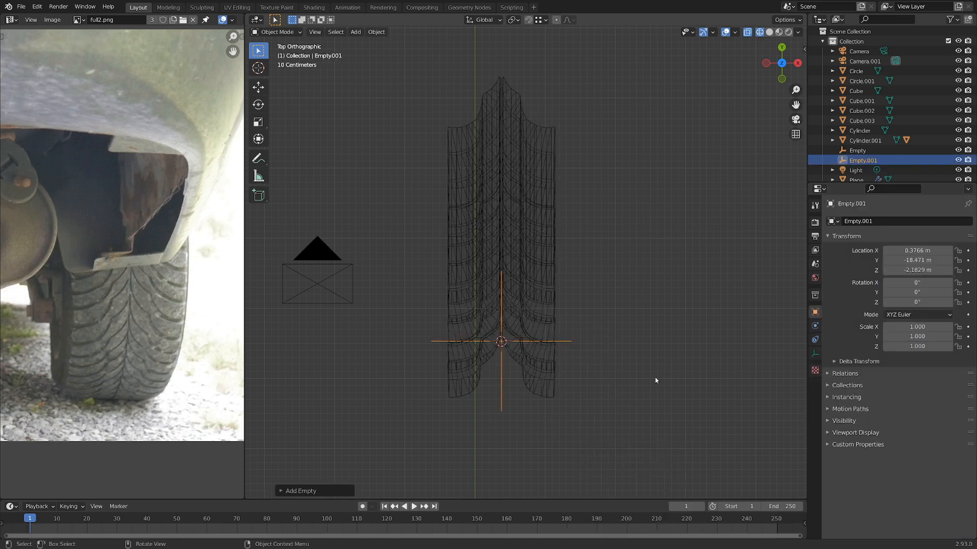
drag(561, 249, 577, 313)
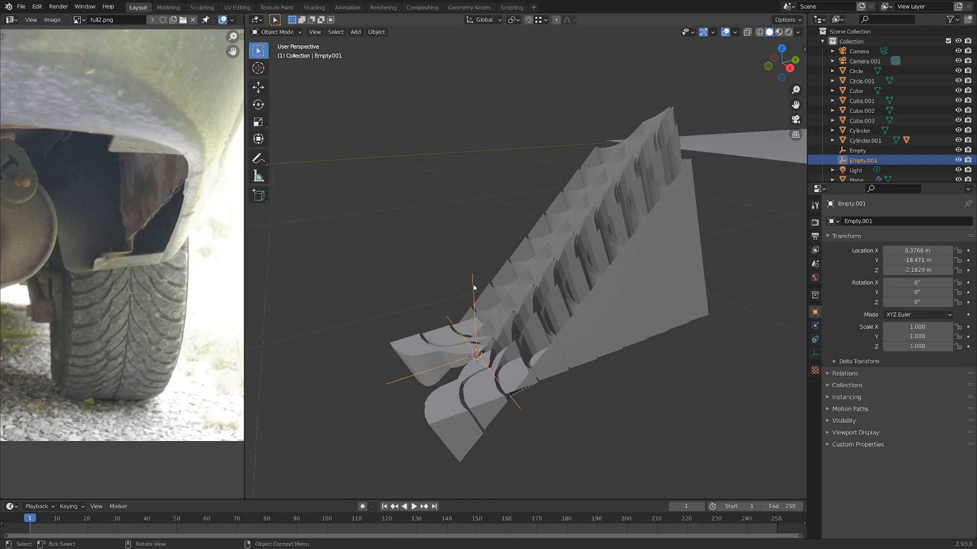
key(r)
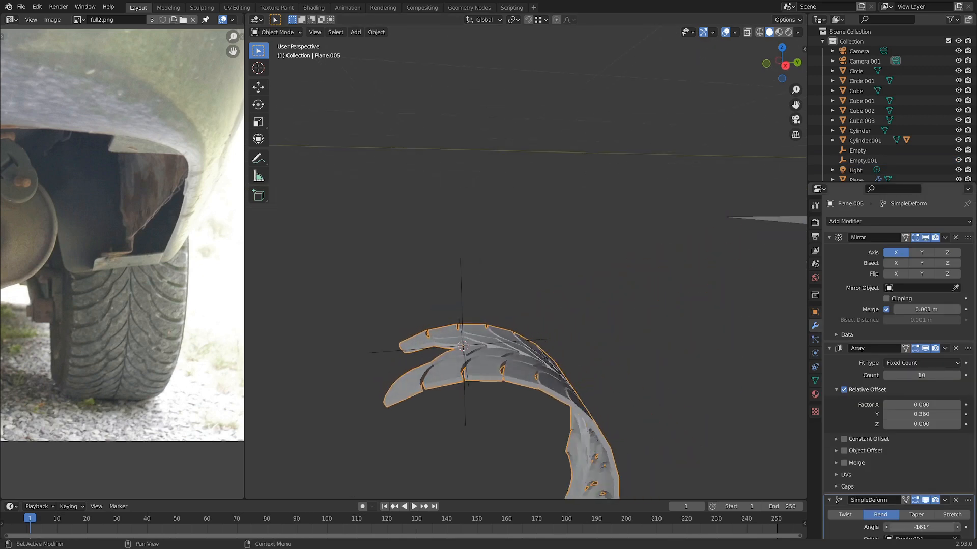
Step: Set the bend angle to -360° so the tread curls into a full ring
click(913, 527)
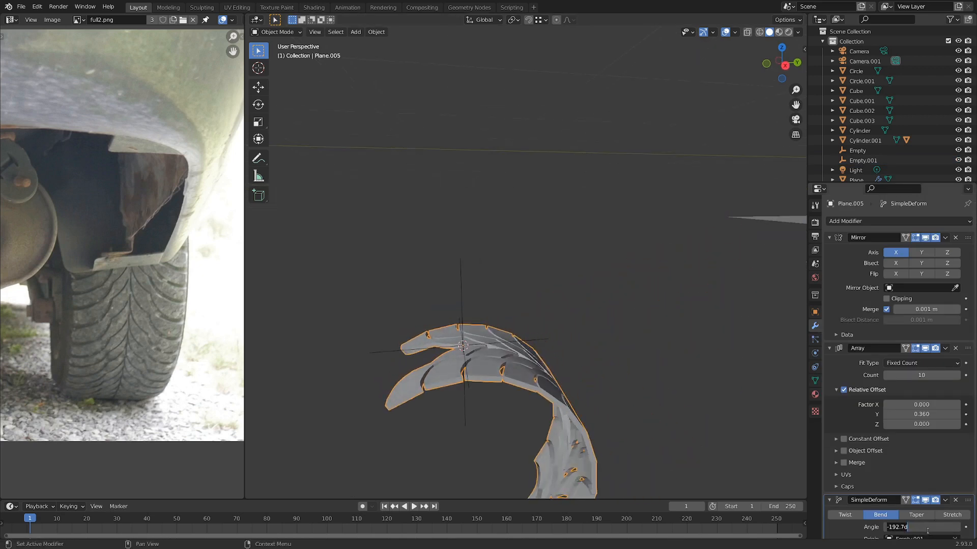
text(360°)
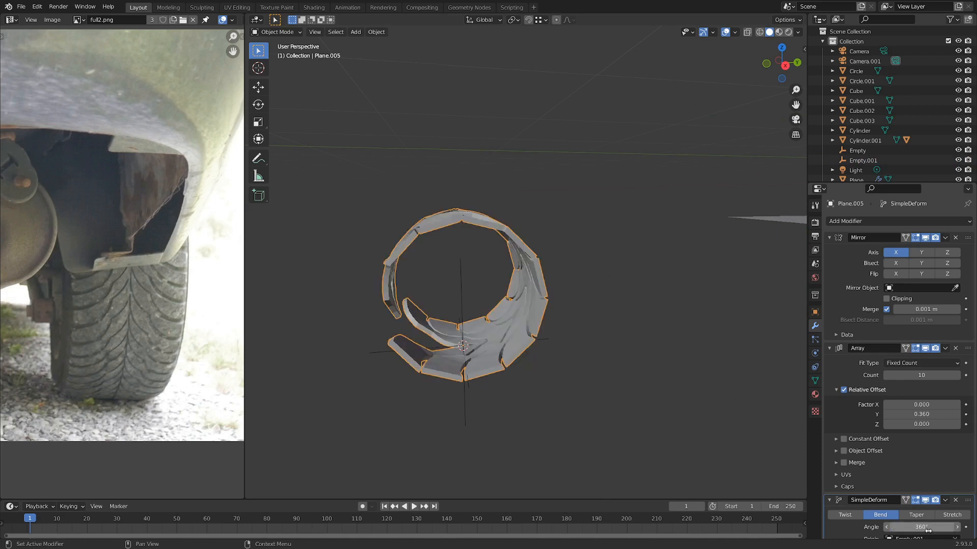
click(921, 527)
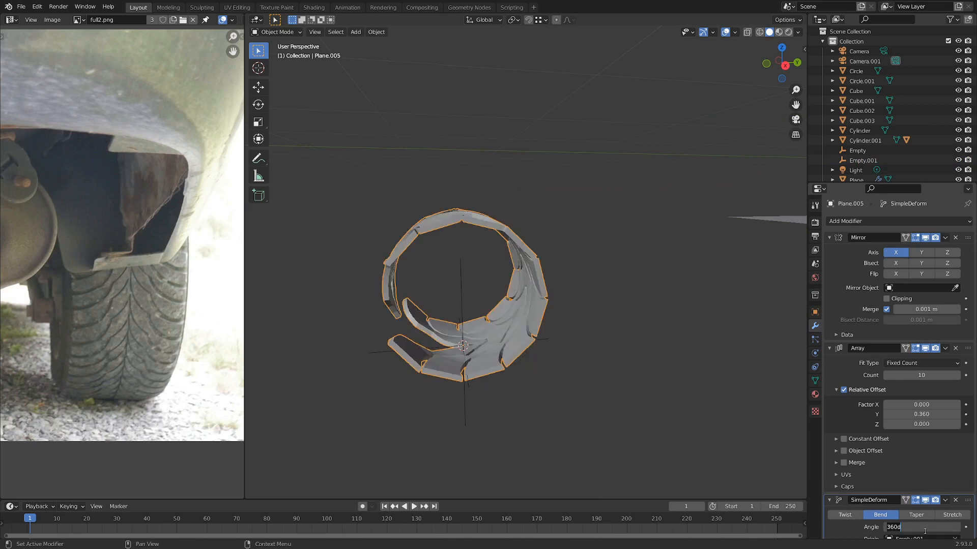
text(-360)
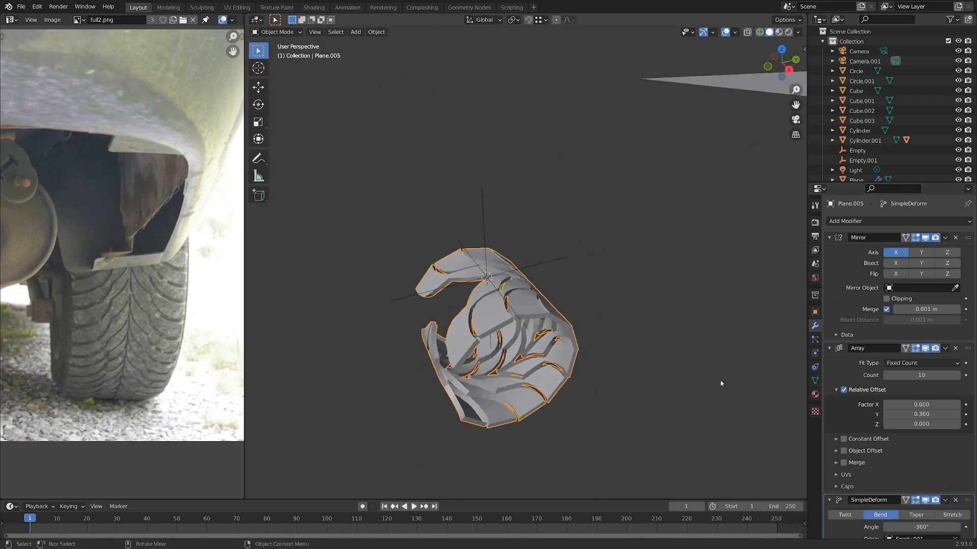
drag(922, 375, 942, 375)
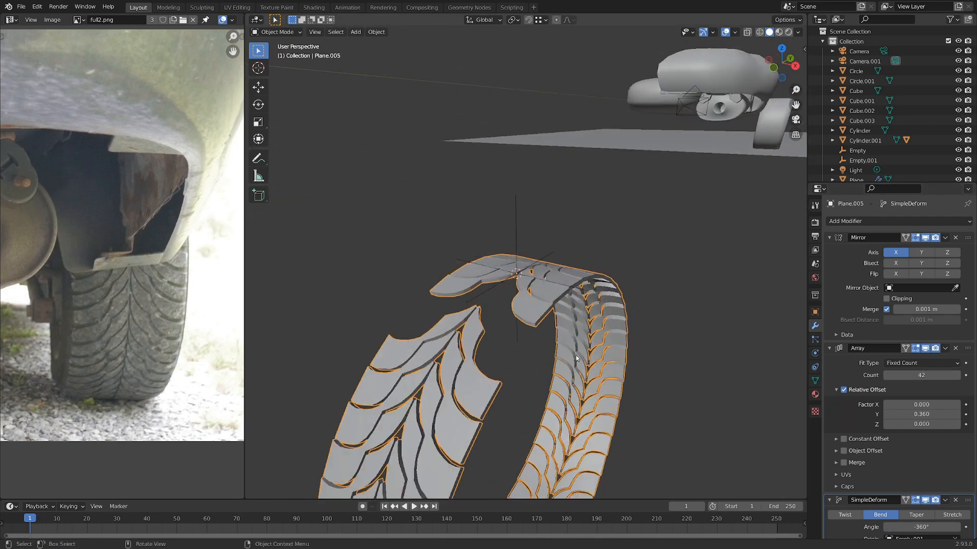
Step: Bevel the central tread piece's edges in Edit Mode, then return to Object Mode
key(Tab)
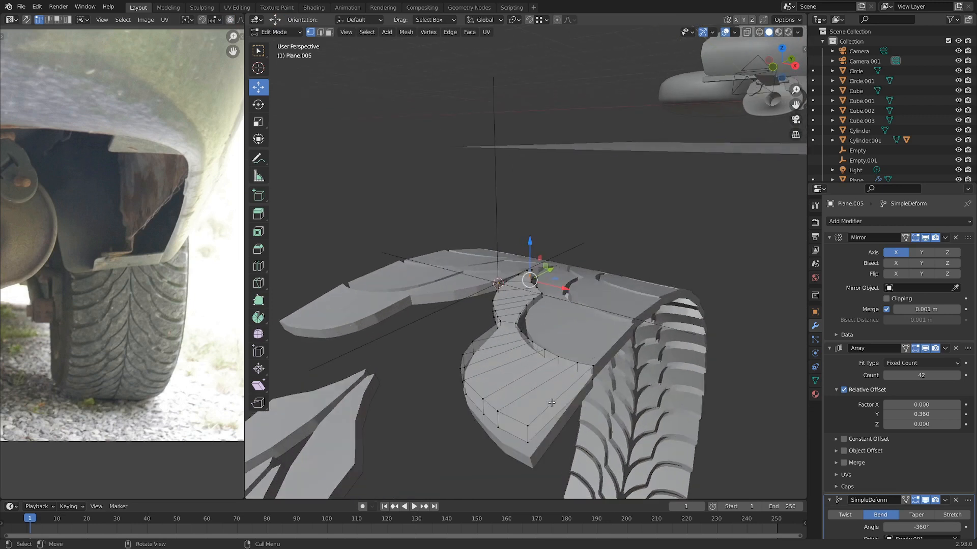
click(560, 402)
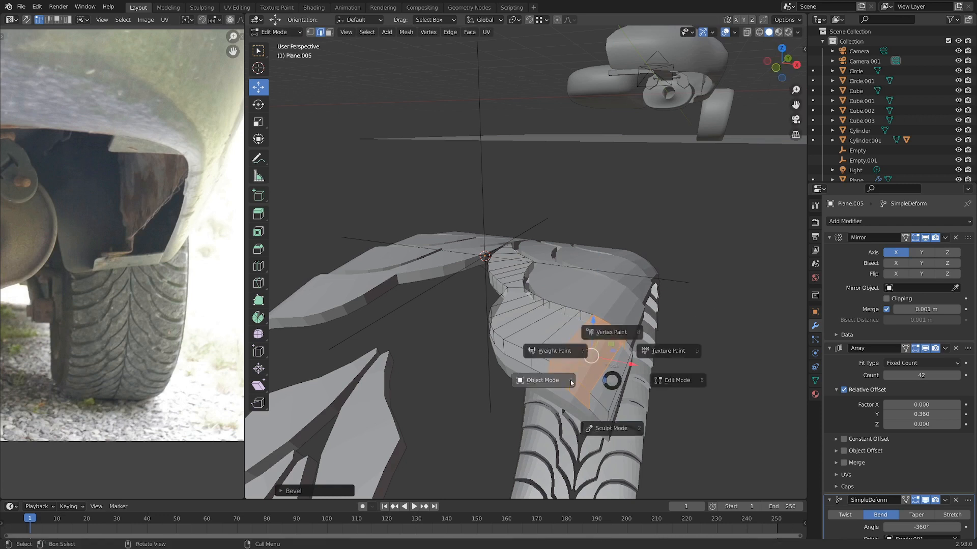
click(541, 380)
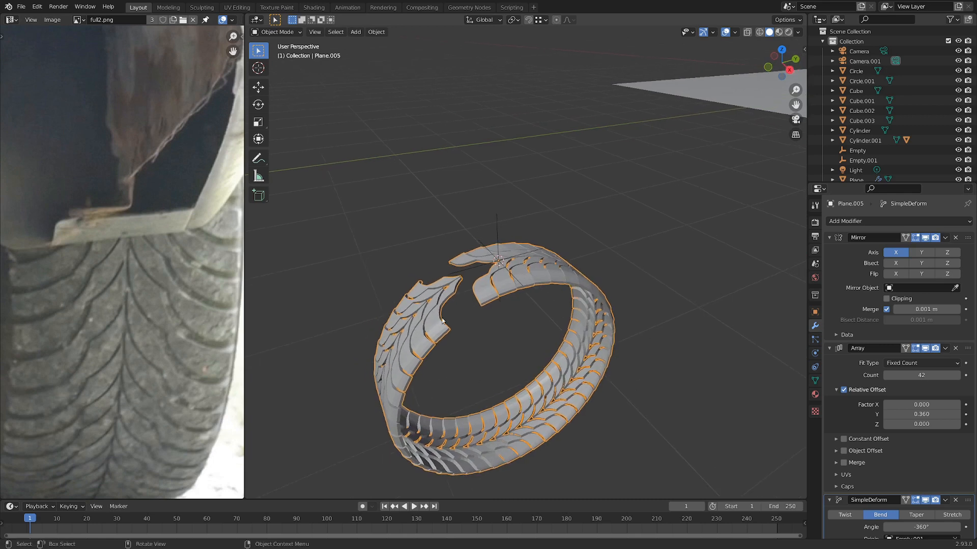
mouse_move(419, 339)
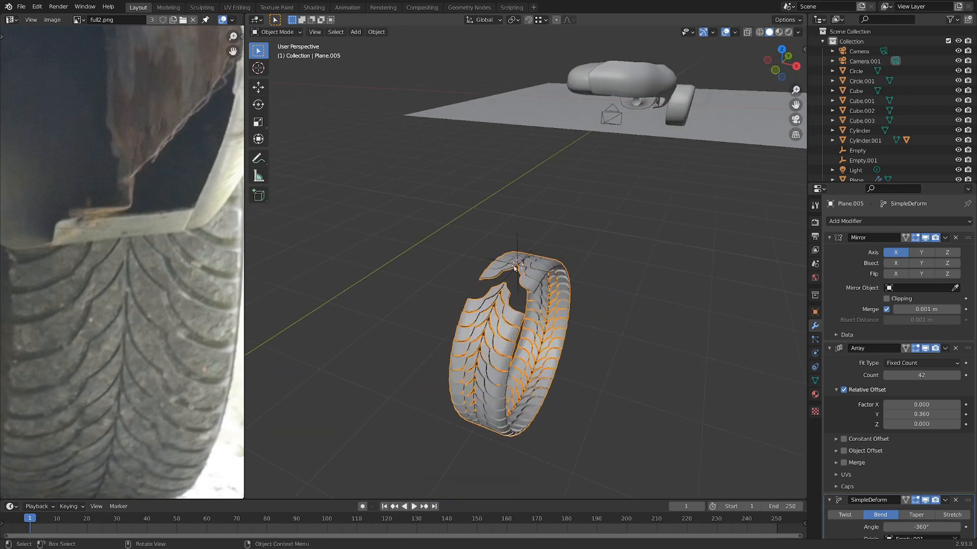
Step: Select the tire ring together with its empty
click(864, 160)
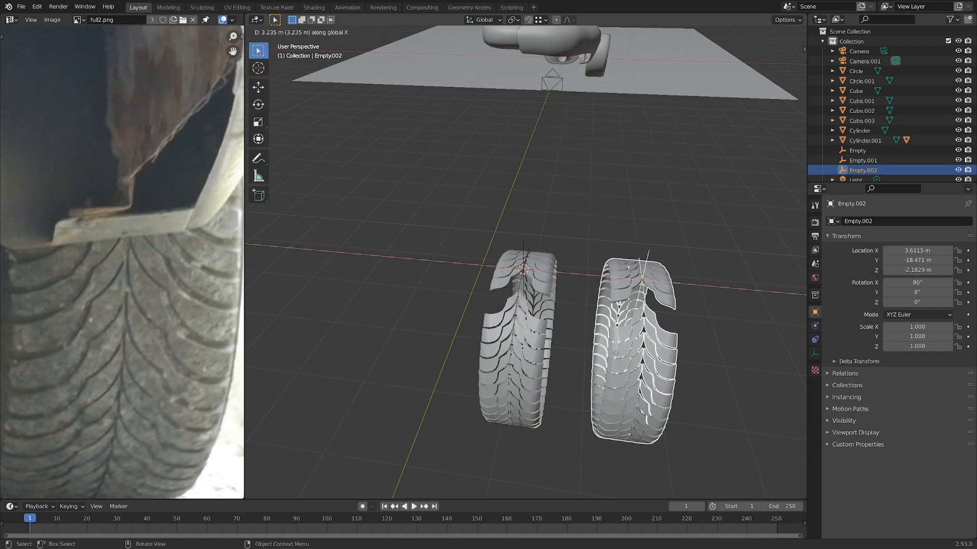
Step: On the duplicated tire, apply the Mirror, Array and Simple Deform modifiers
click(514, 342)
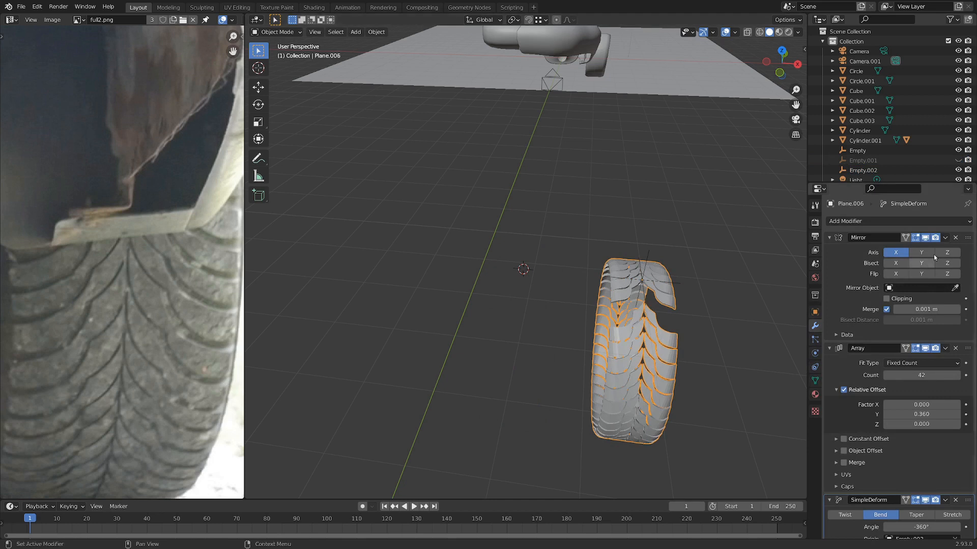
click(833, 238)
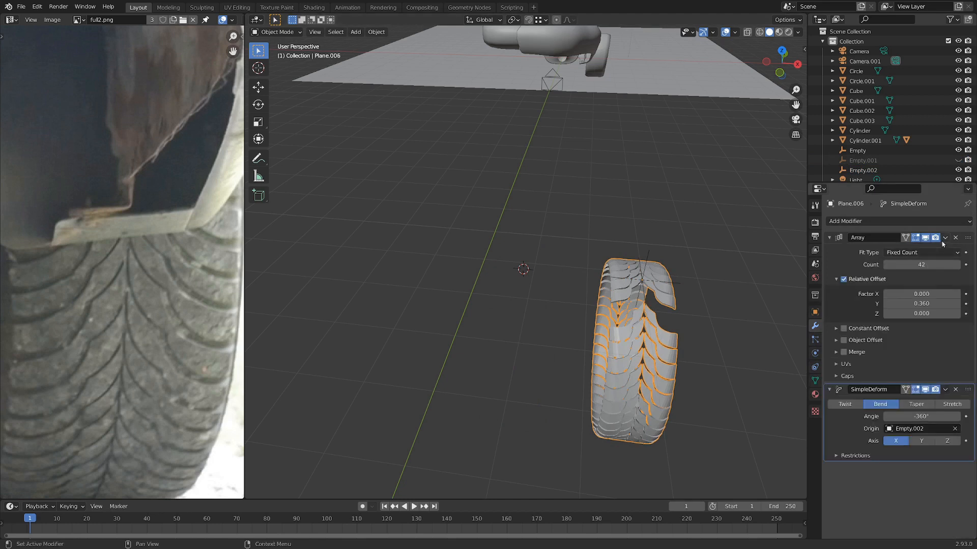
click(944, 238)
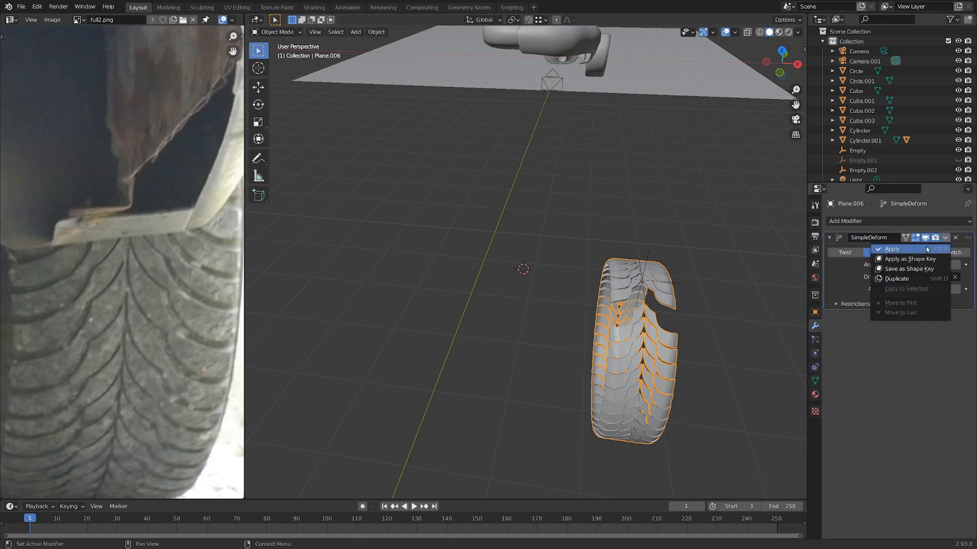
click(892, 249)
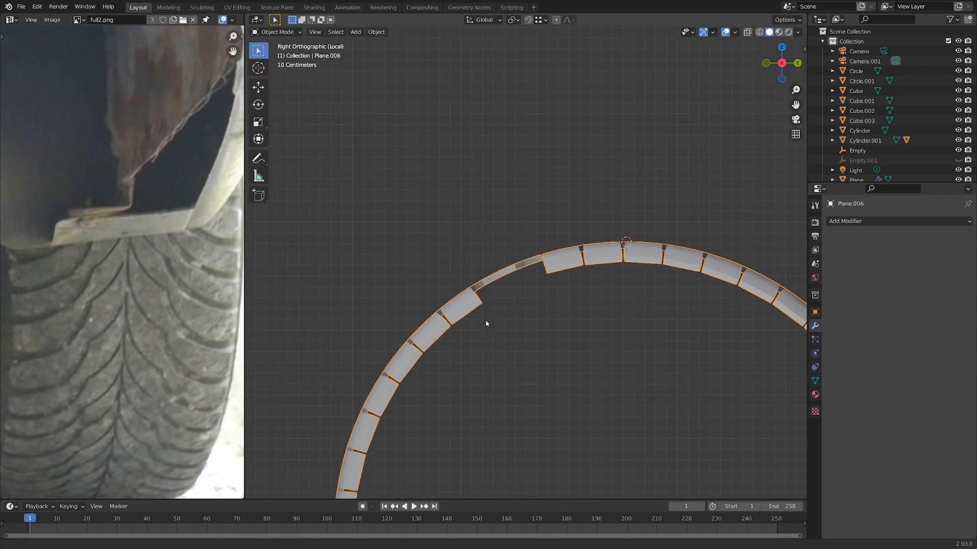
Step: In Edit Mode, move, rotate and scale the end tread blocks to close the ring's gap
key(Tab)
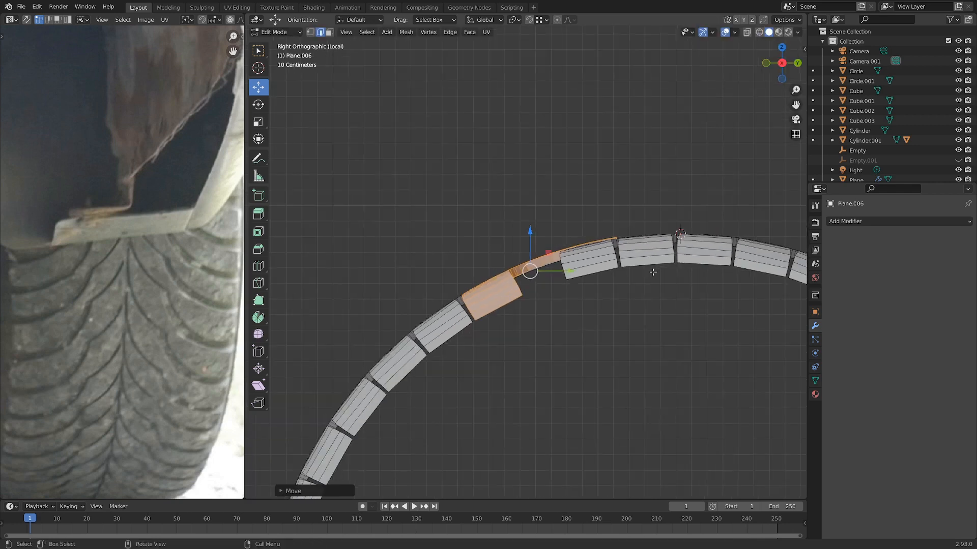
drag(529, 271, 463, 320)
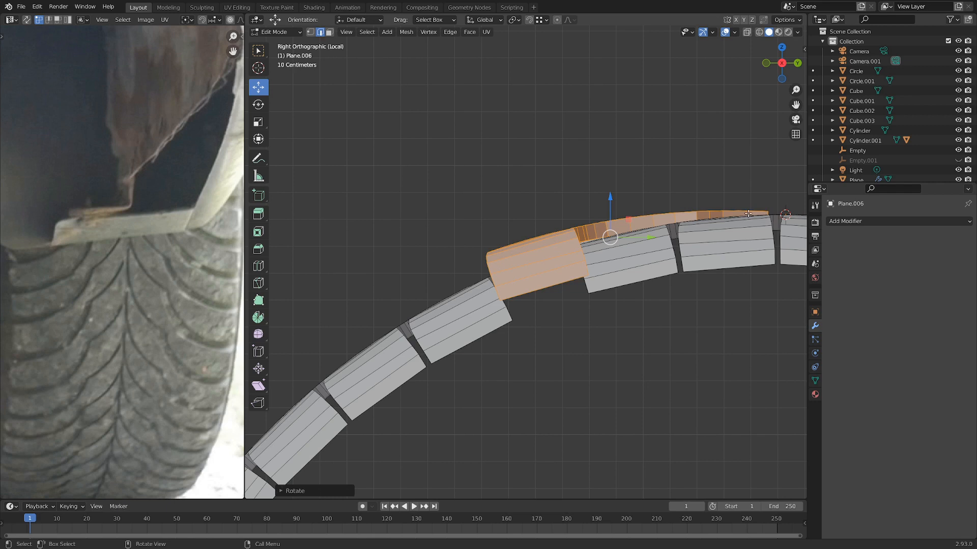
key(s)
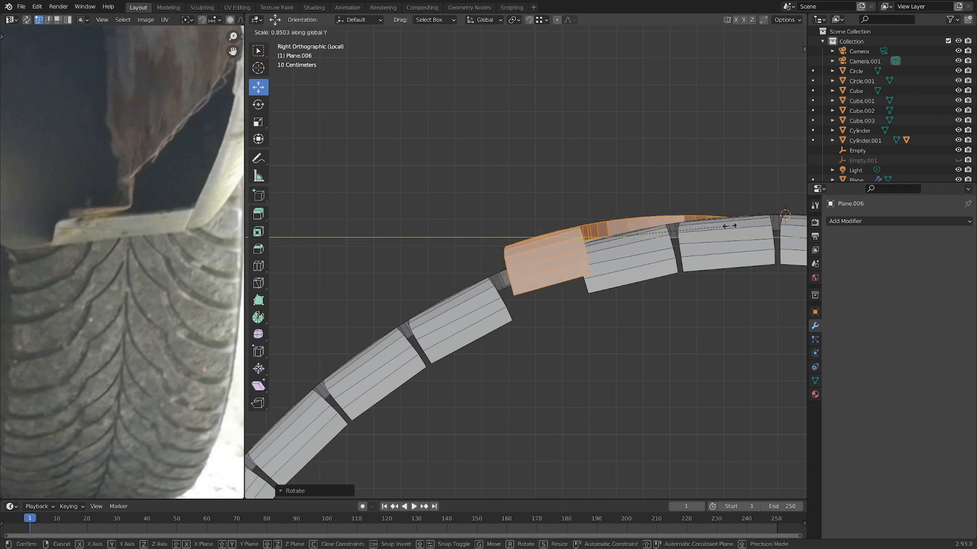
key(r)
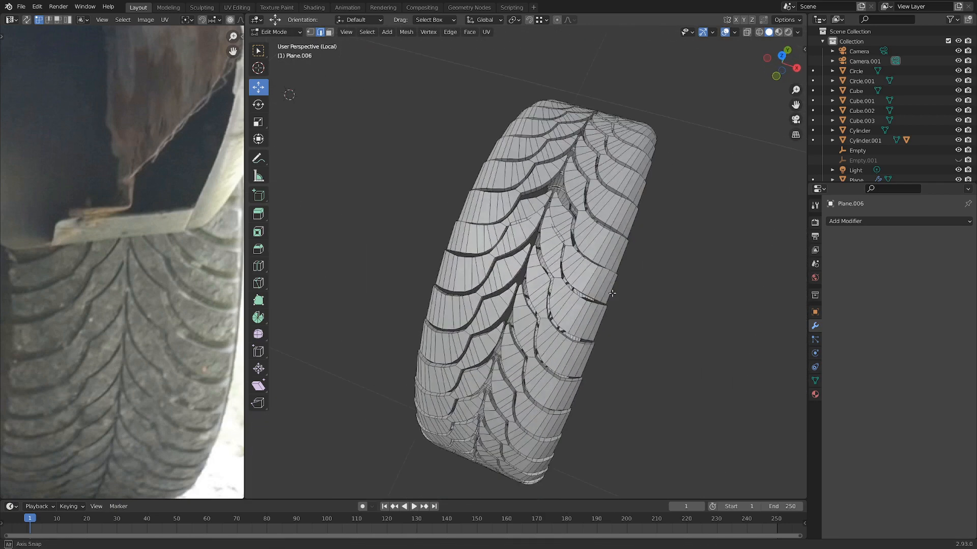
drag(610, 293, 541, 268)
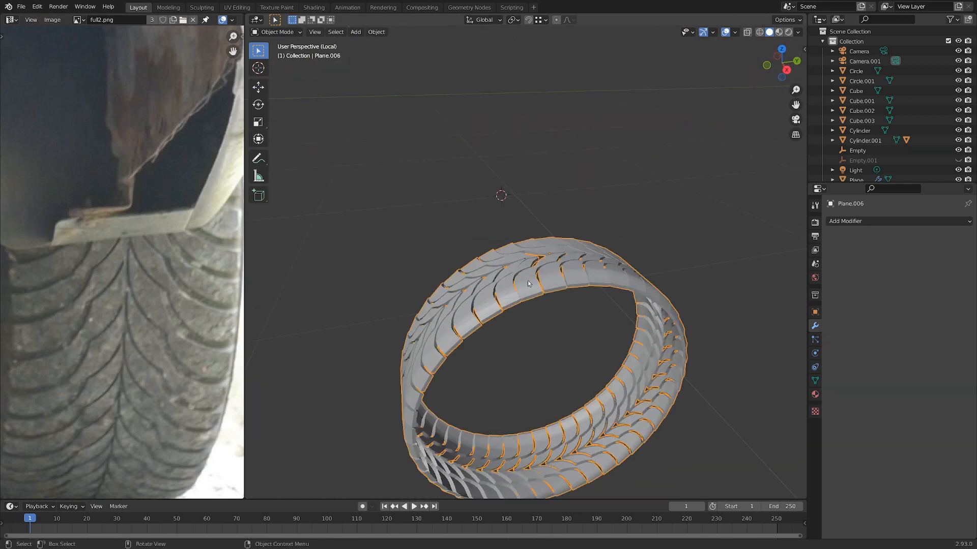
Step: Shade the tire smooth with Auto Smooth, then add a Bevel modifier (0.1 m, 1 segment, 30° limit)
right_click(528, 284)
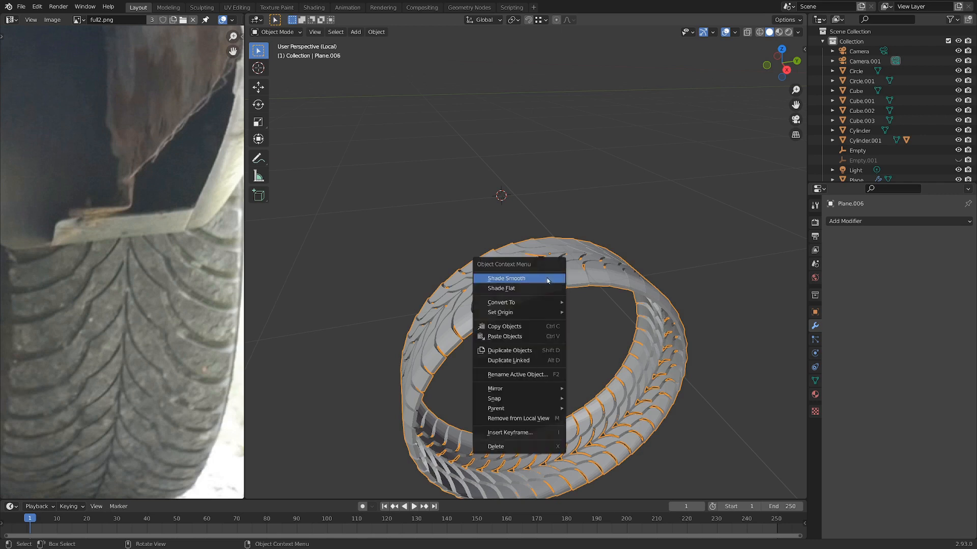
click(506, 277)
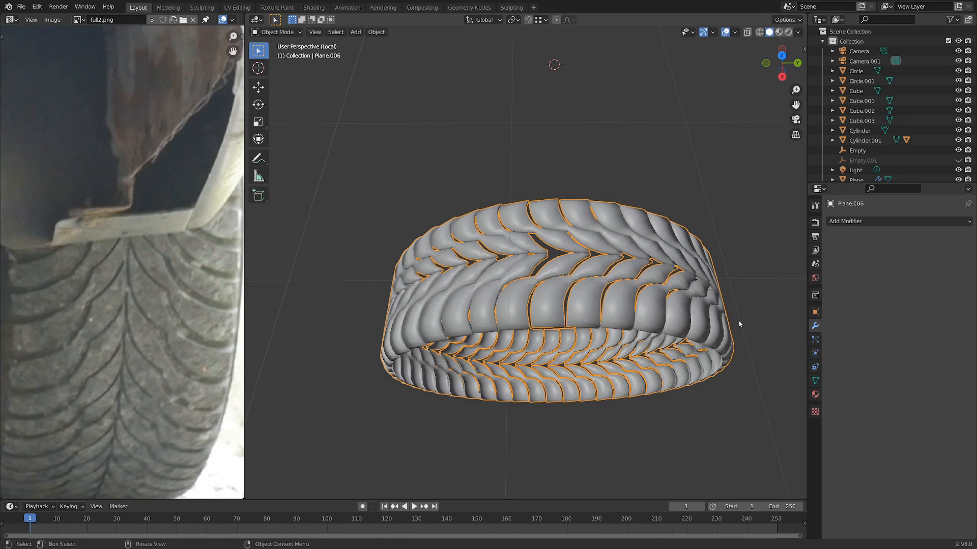
click(814, 381)
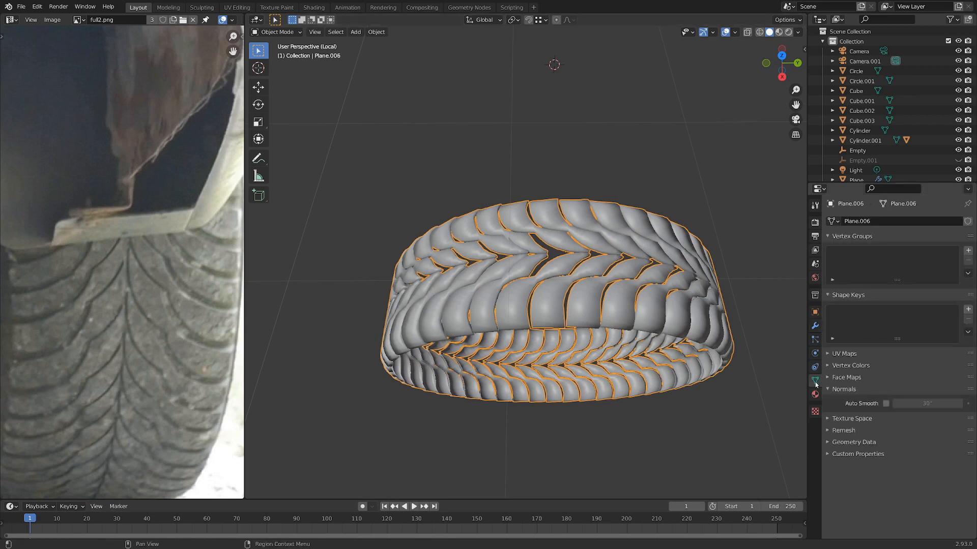
click(886, 403)
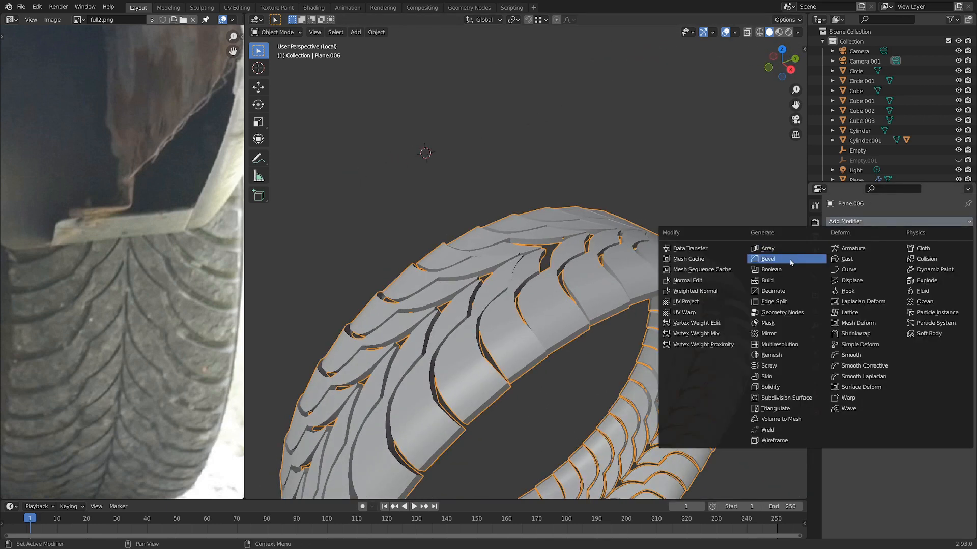
click(768, 258)
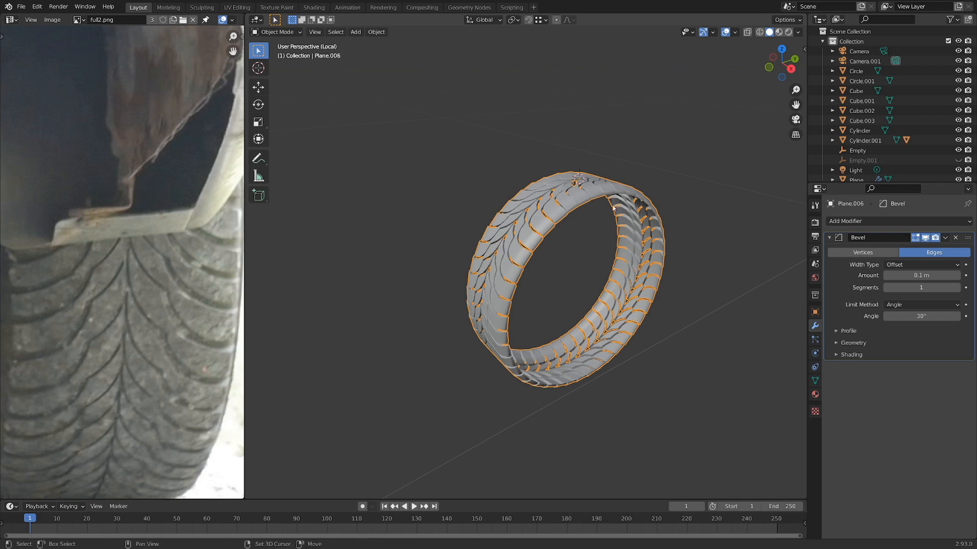
Step: Add a cylinder, rotate and scale it to the tire's inner size, and apply transforms
click(356, 31)
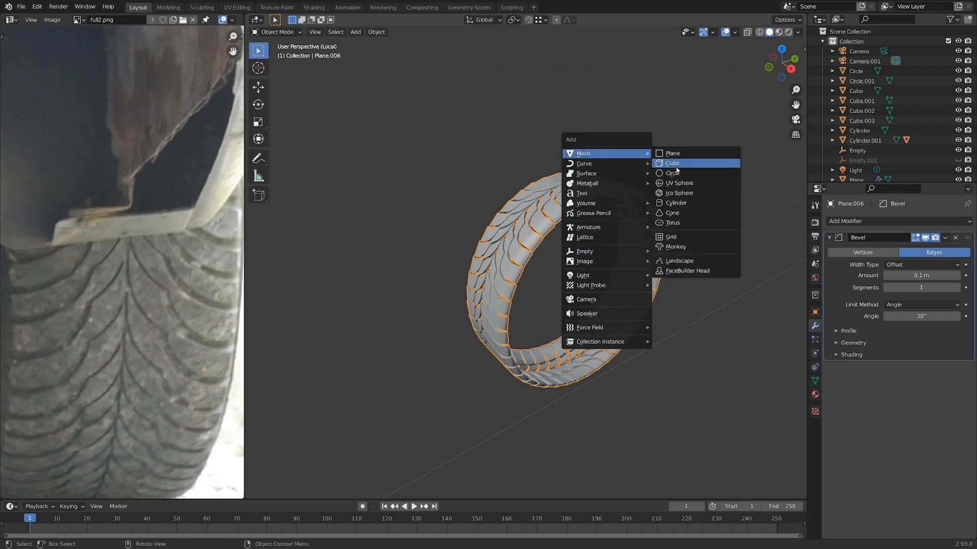
click(676, 203)
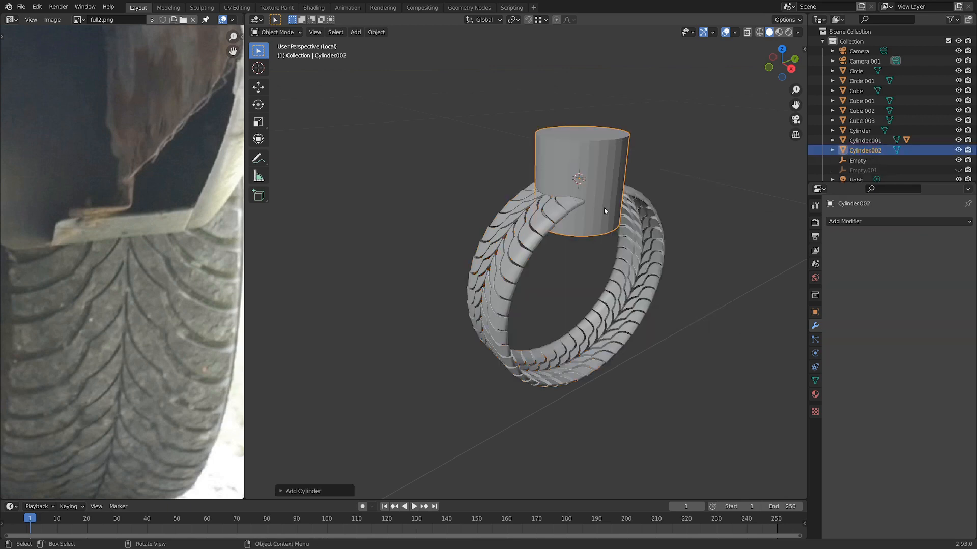
key(r)
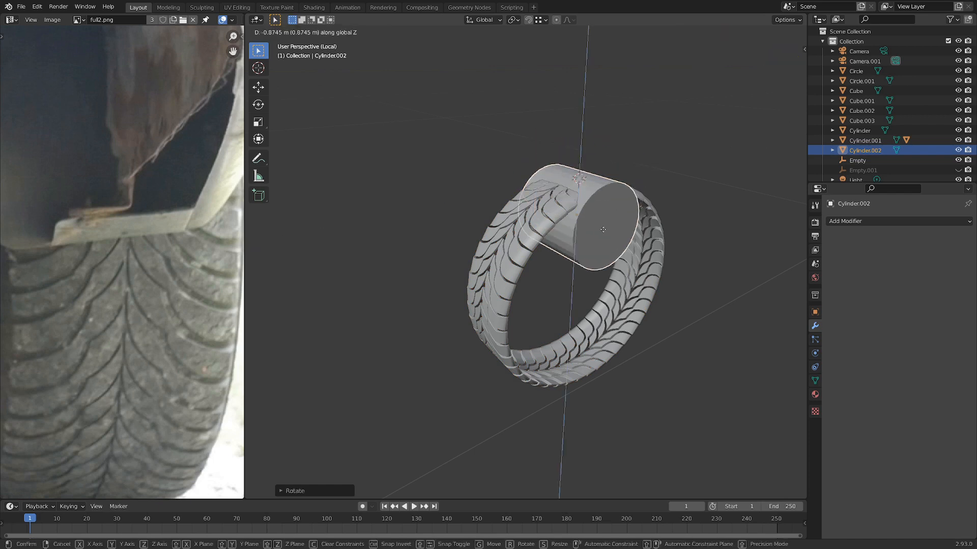
click(593, 269)
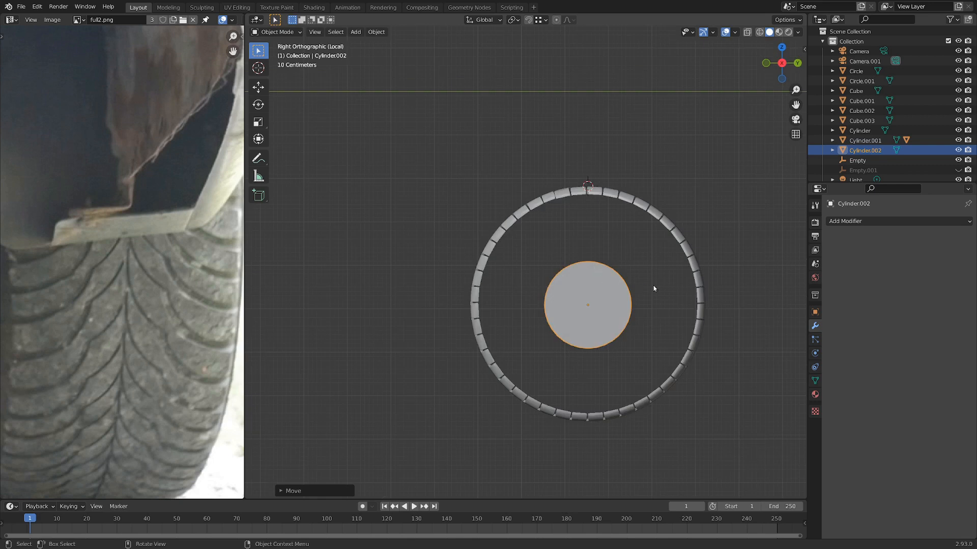
key(s)
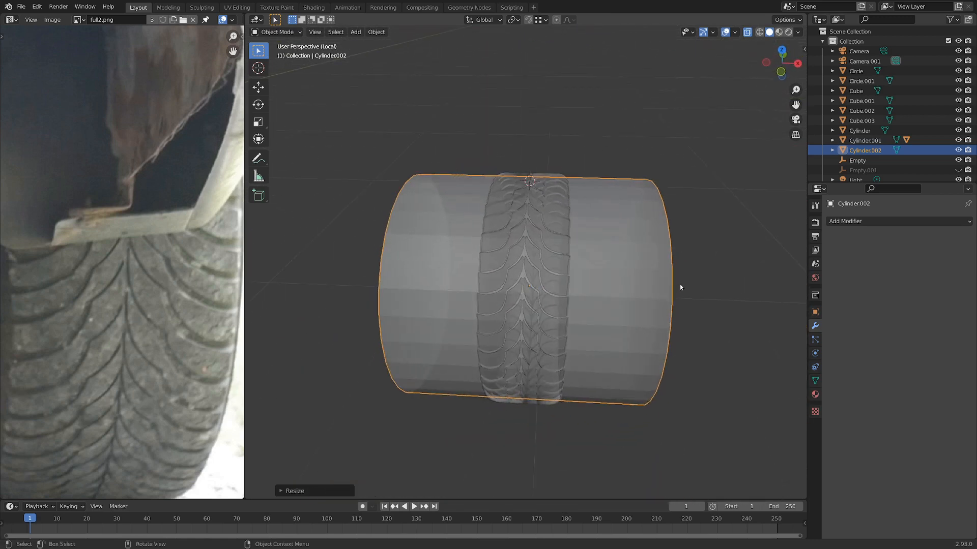
key(s)
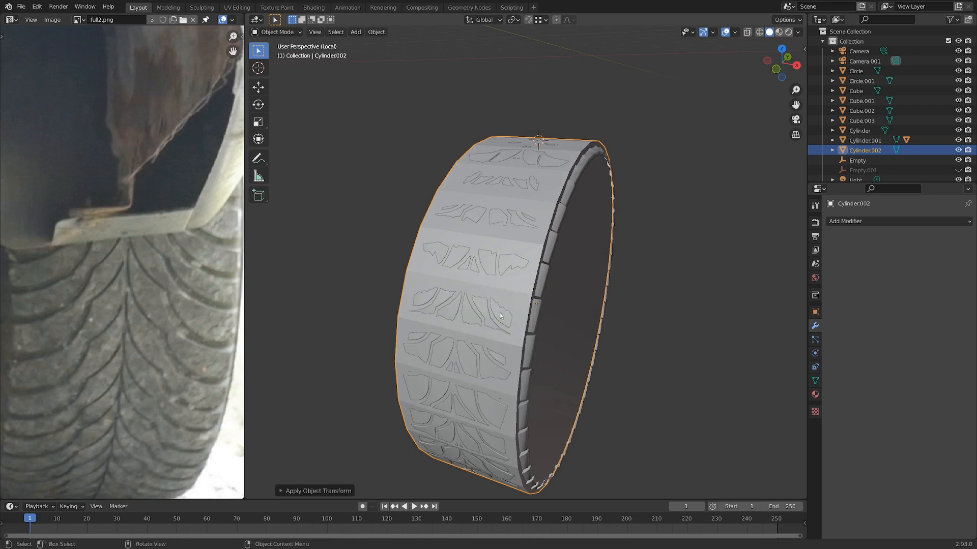
Step: Bevel the cylinder's edges in Edit Mode and apply Shade Smooth to it
key(Tab)
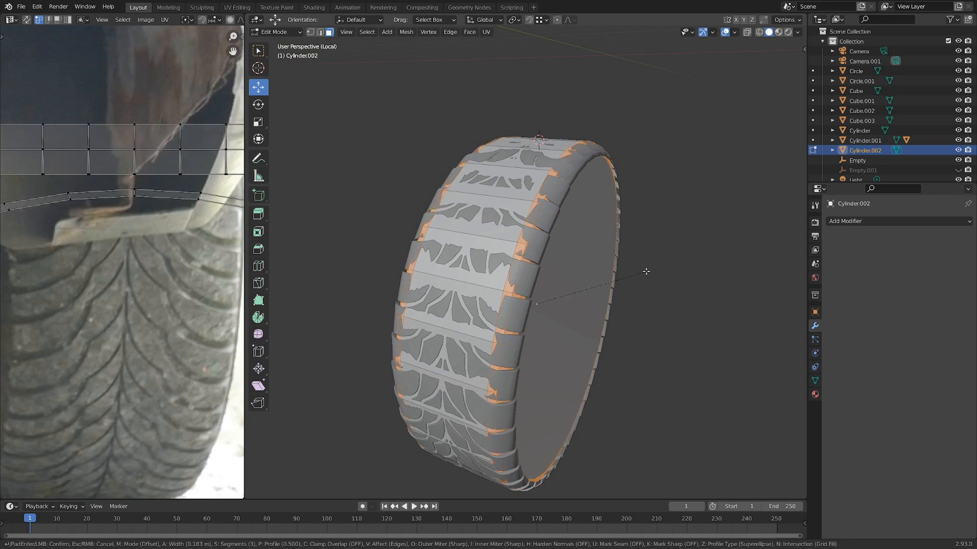
key(Tab)
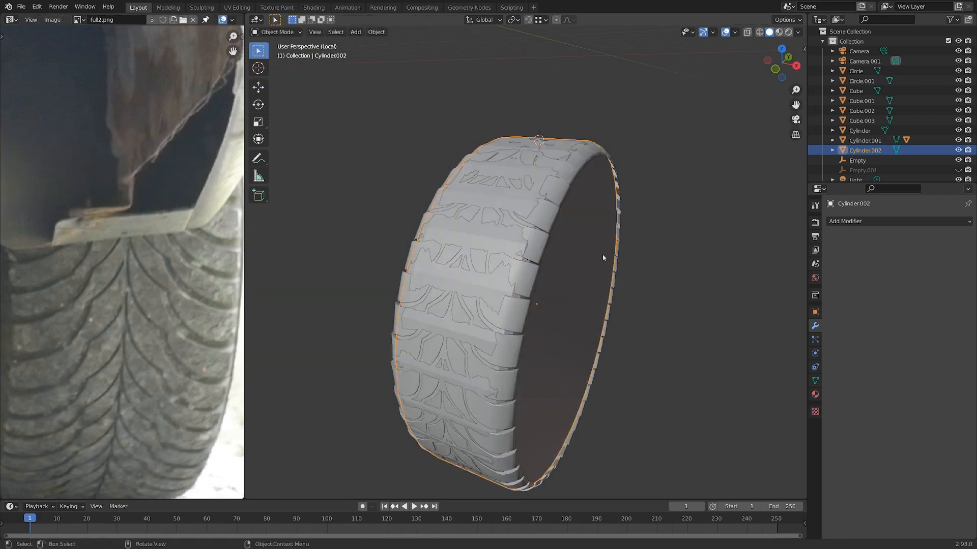
key(s)
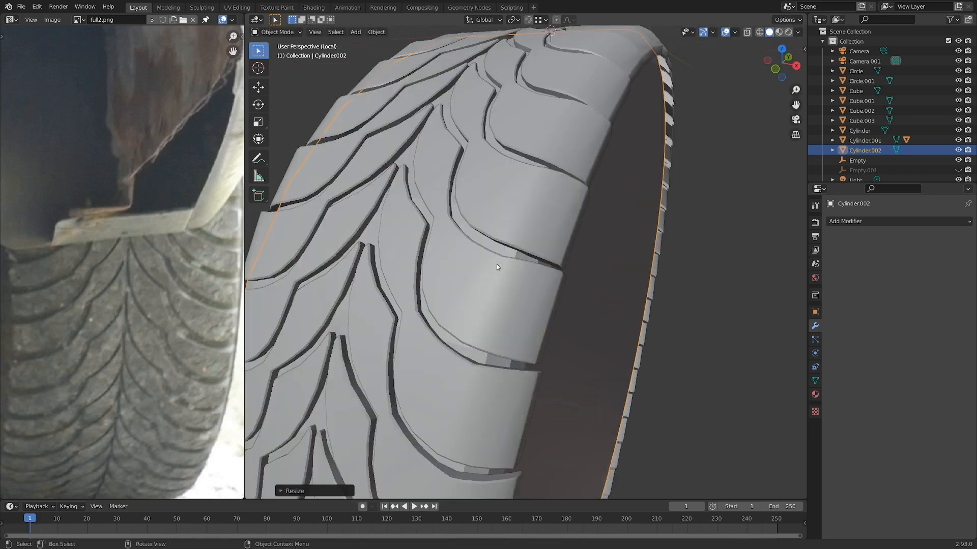
right_click(496, 268)
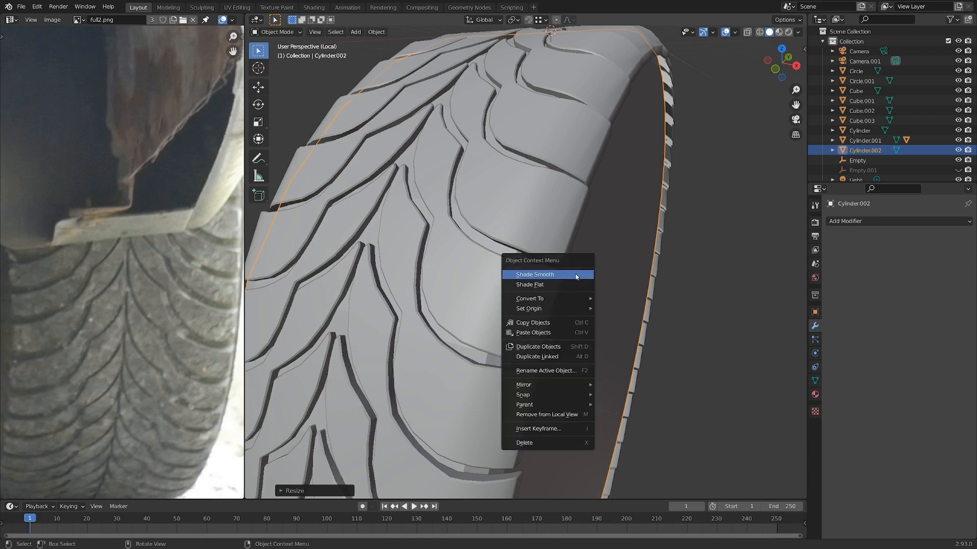
click(535, 275)
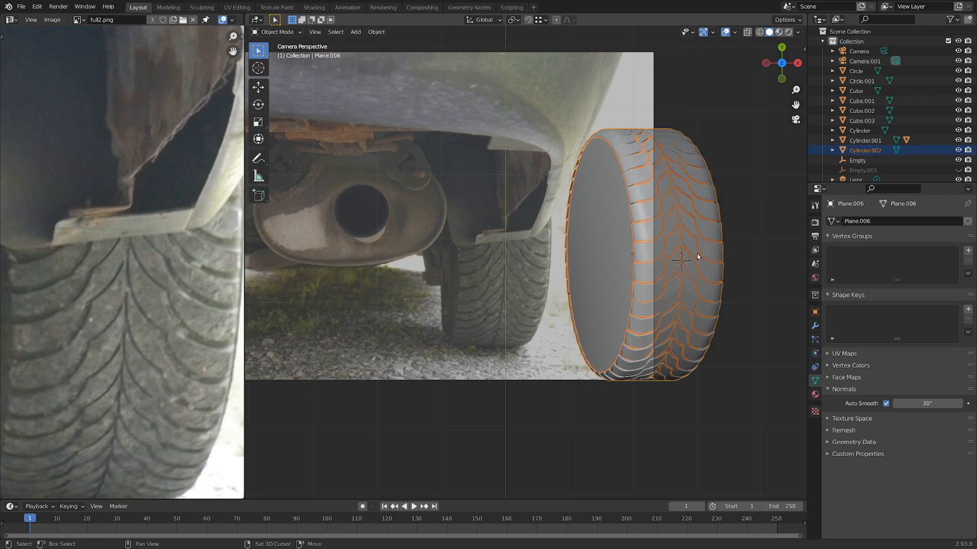
Step: With X-ray on, move the tire onto the wheel in the car photo
key(g)
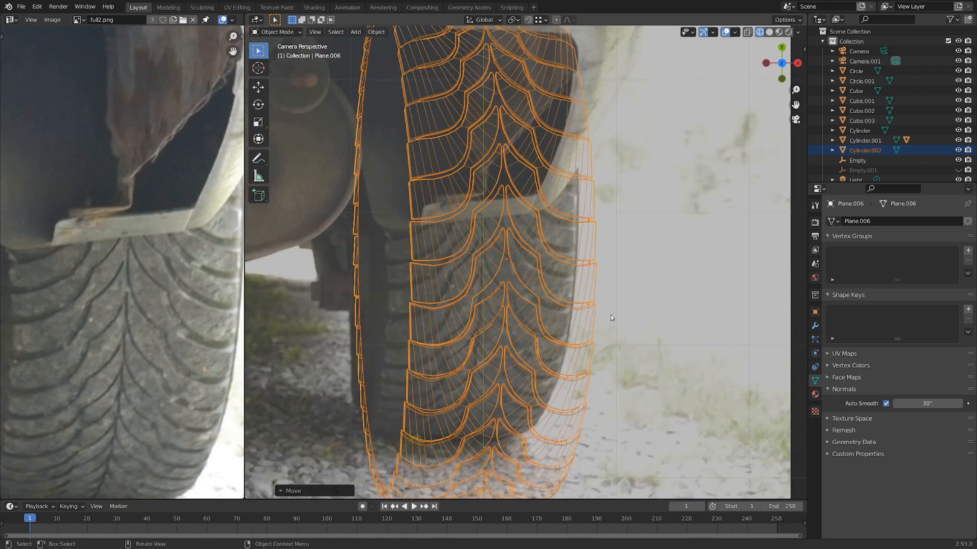
key(g)
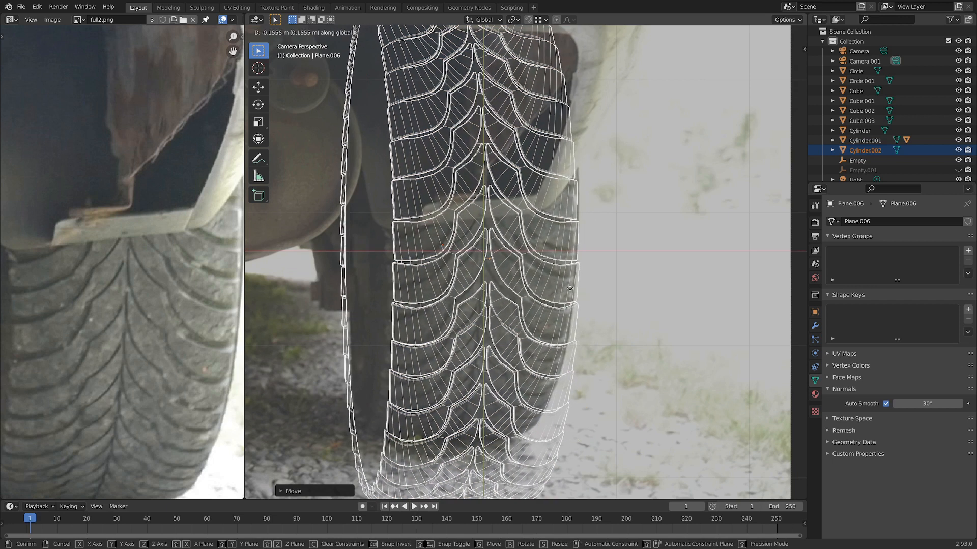
click(476, 272)
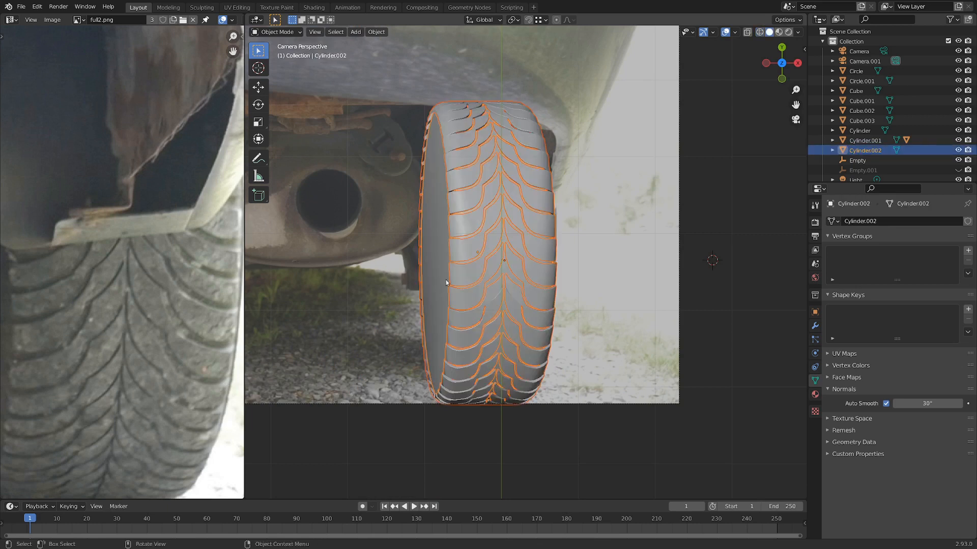
Step: Parent the tread ring to the inner cylinder with Ctrl+P > Object
key(ctrl+p)
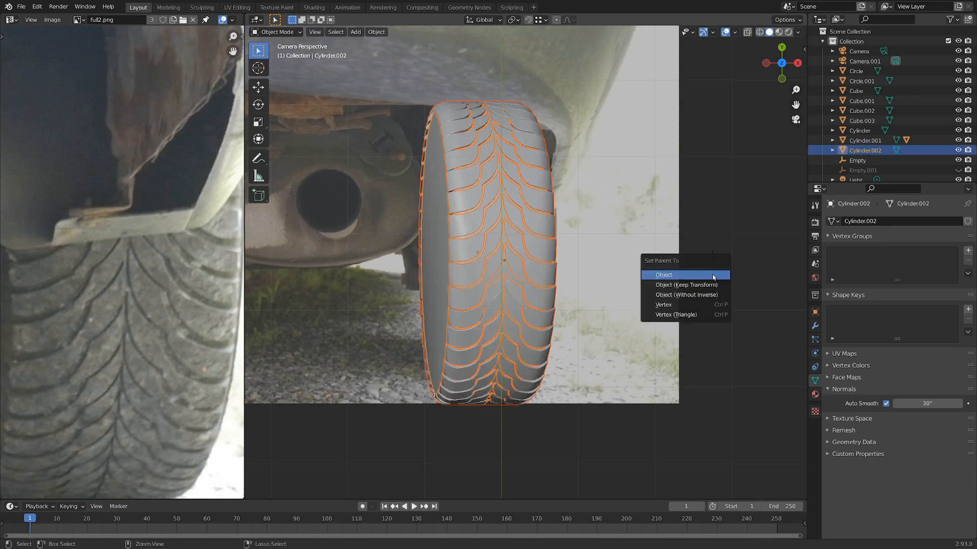
click(663, 275)
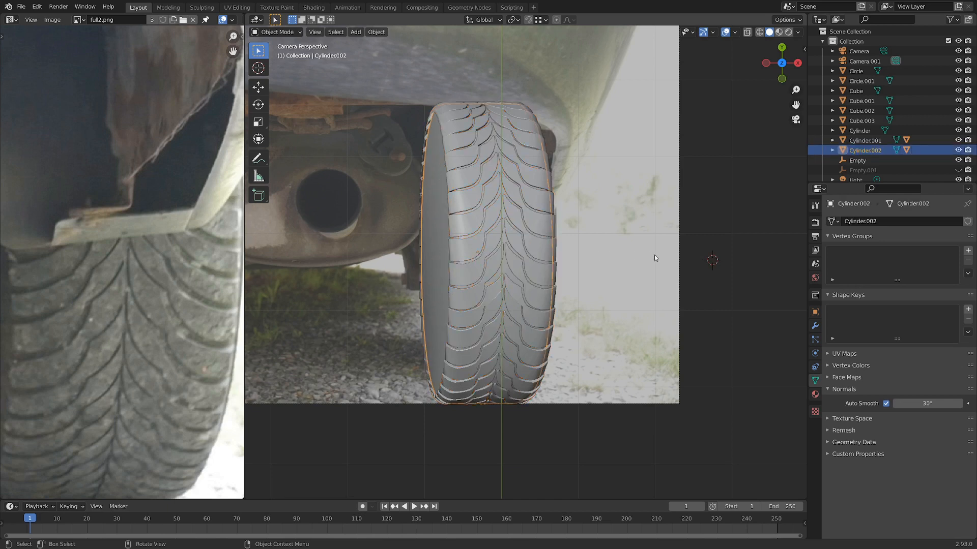
key(s)
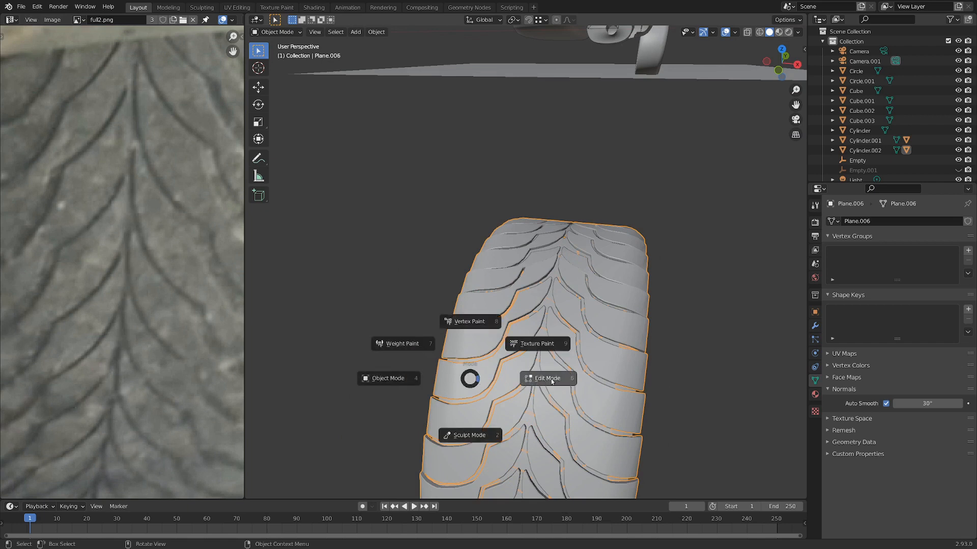
Step: In Edit Mode top view, rotate one half of the tread -2.41° about X
click(546, 378)
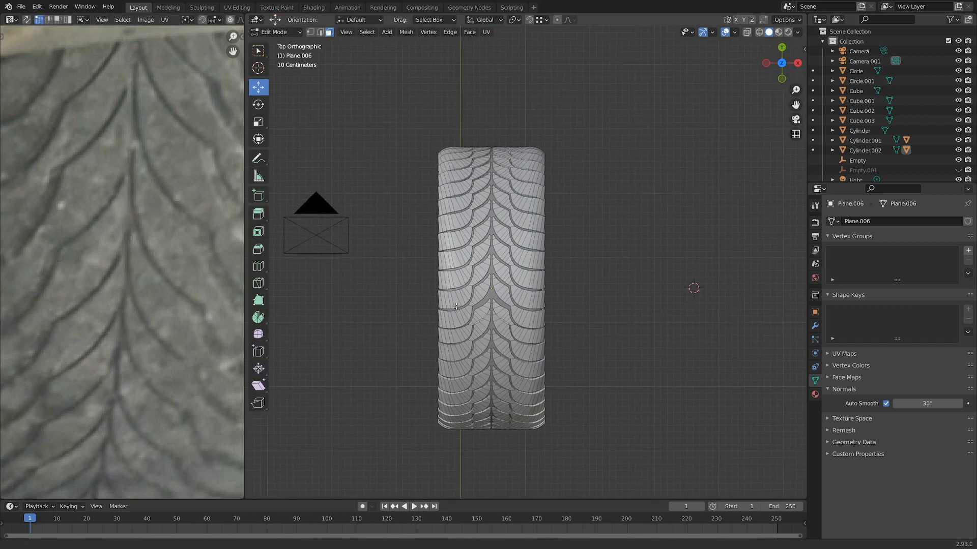
key(a)
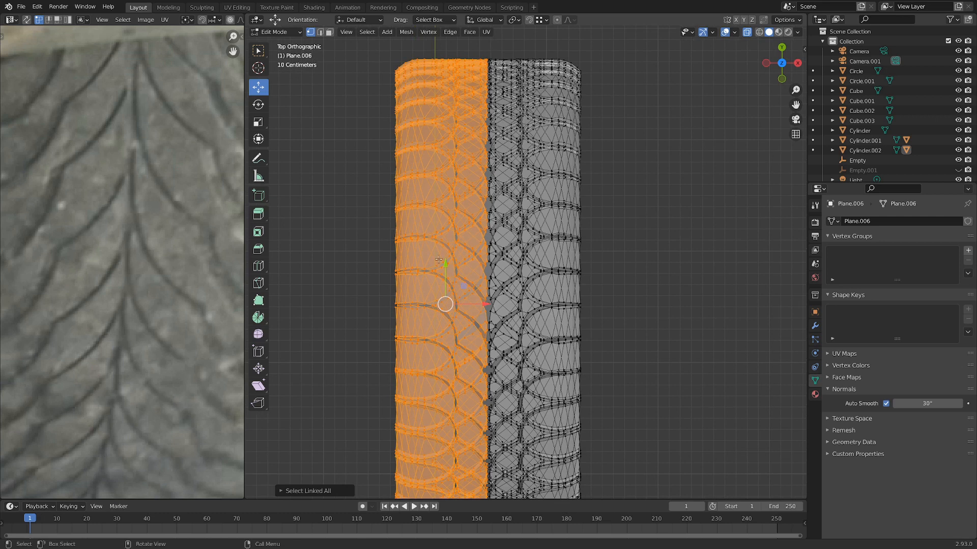
key(z)
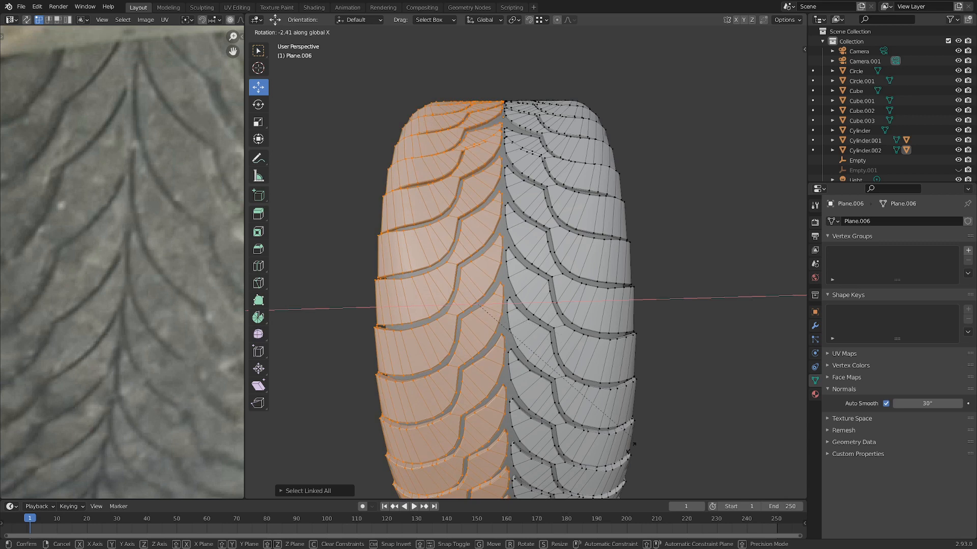
mouse_move(555, 485)
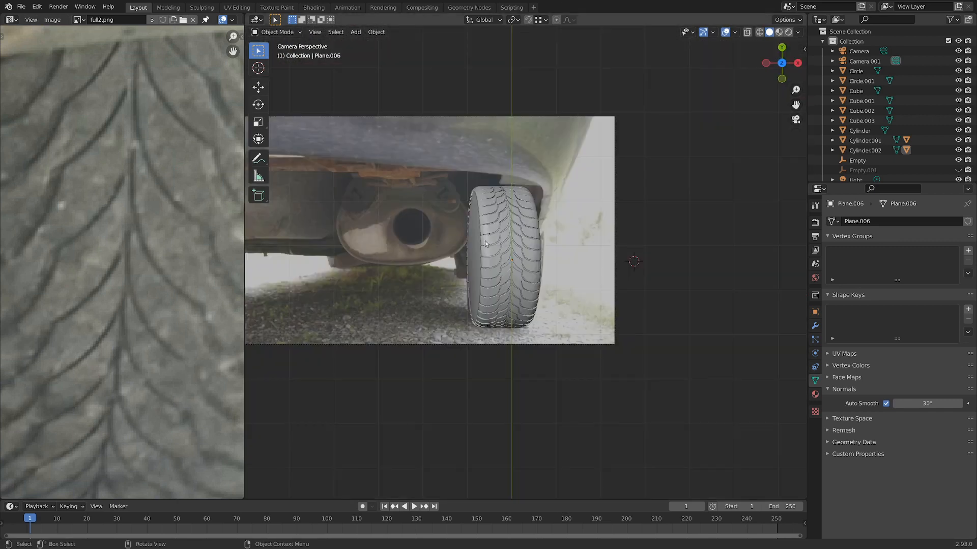
mouse_move(515, 260)
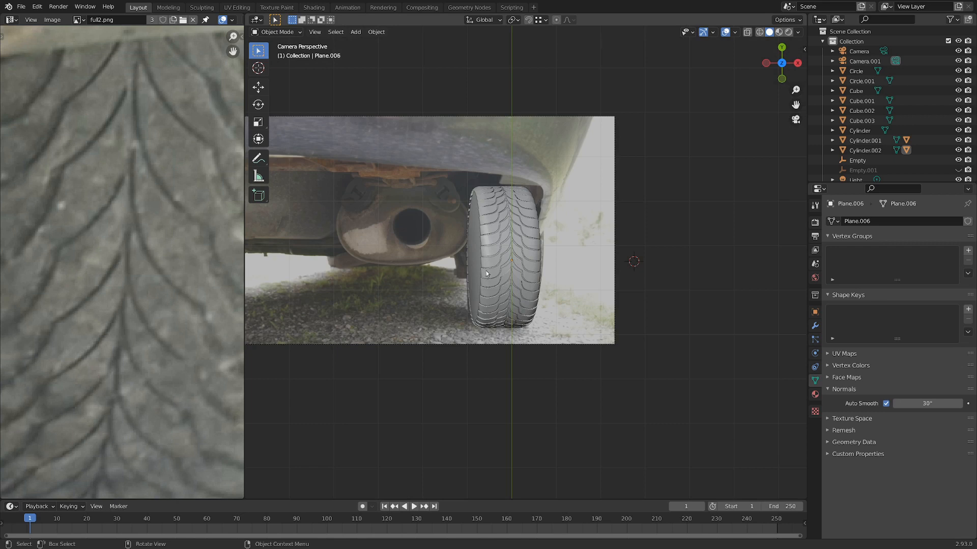
mouse_move(548, 269)
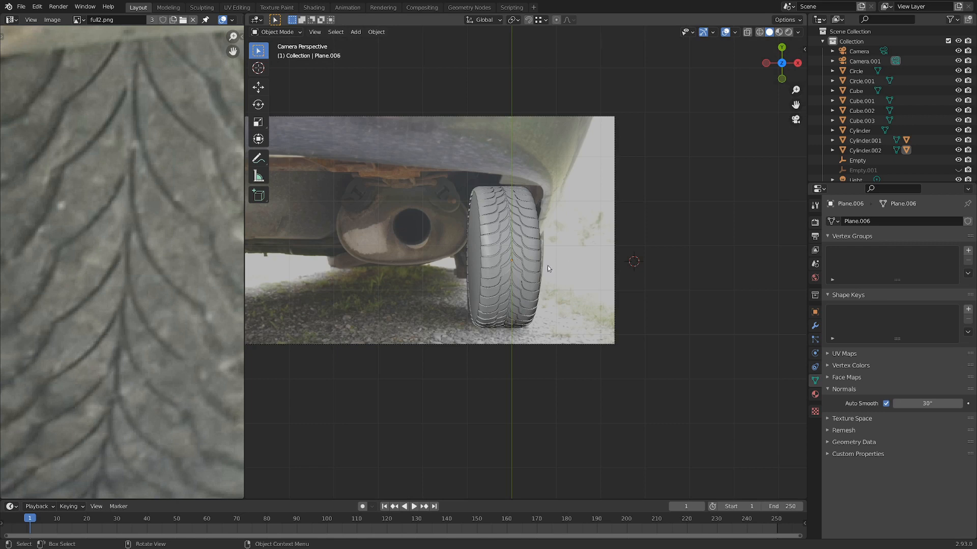